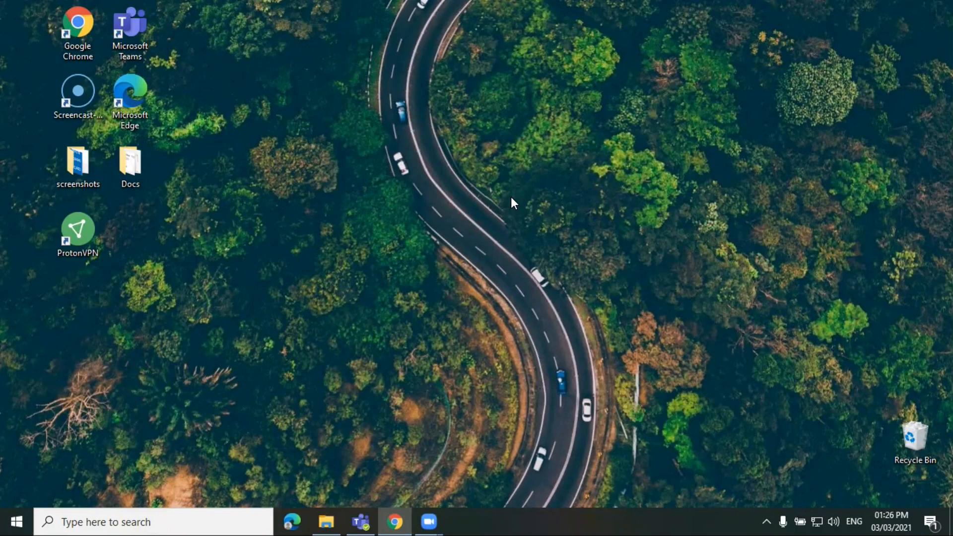
mouse_move(195, 453)
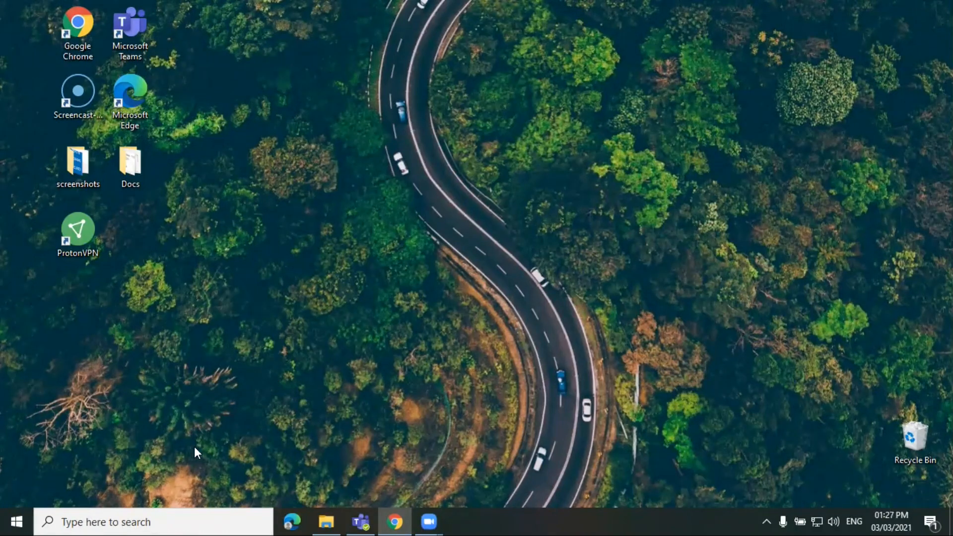
Begin a new notebook on Sites - Global Infonet Inc. and browse to the Marketing SharePoint site
left_click(124, 523)
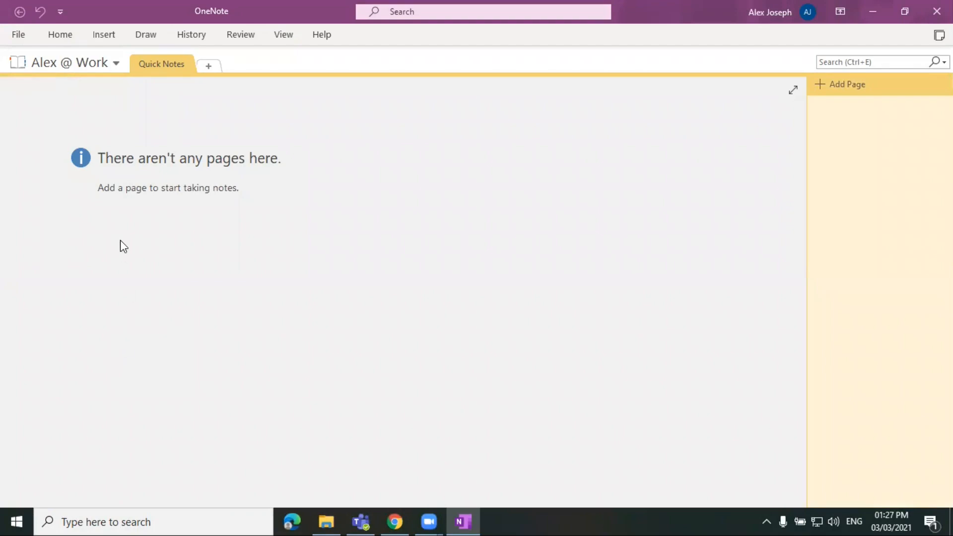
mouse_move(54, 96)
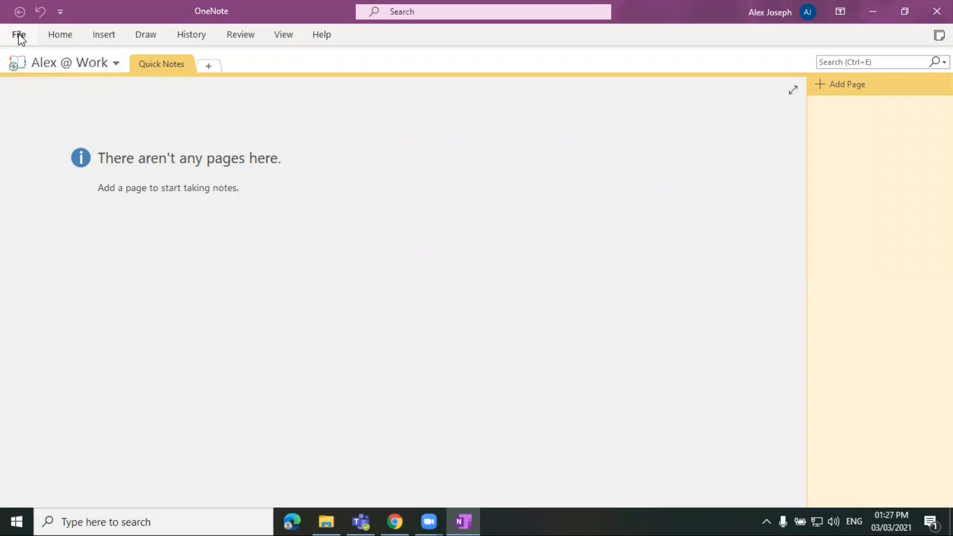
left_click(17, 33)
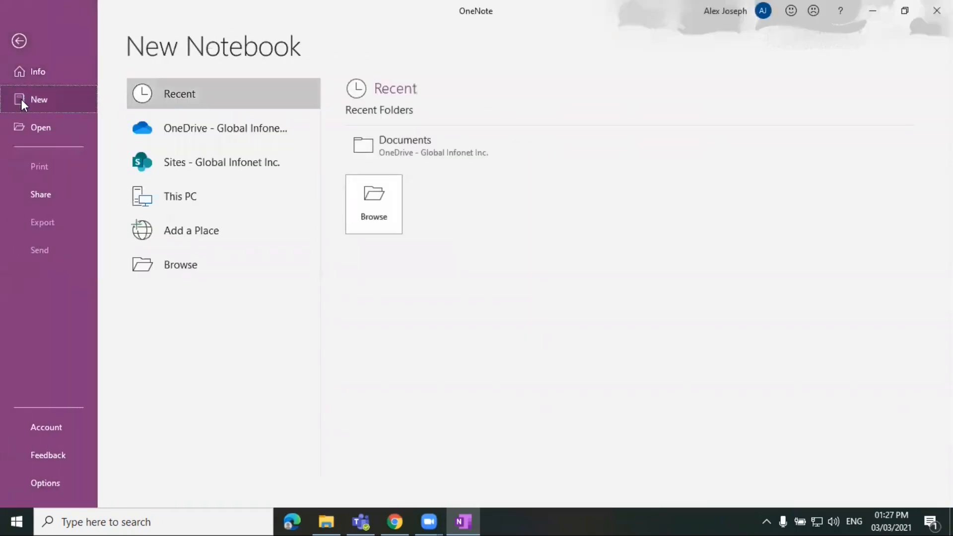
left_click(221, 163)
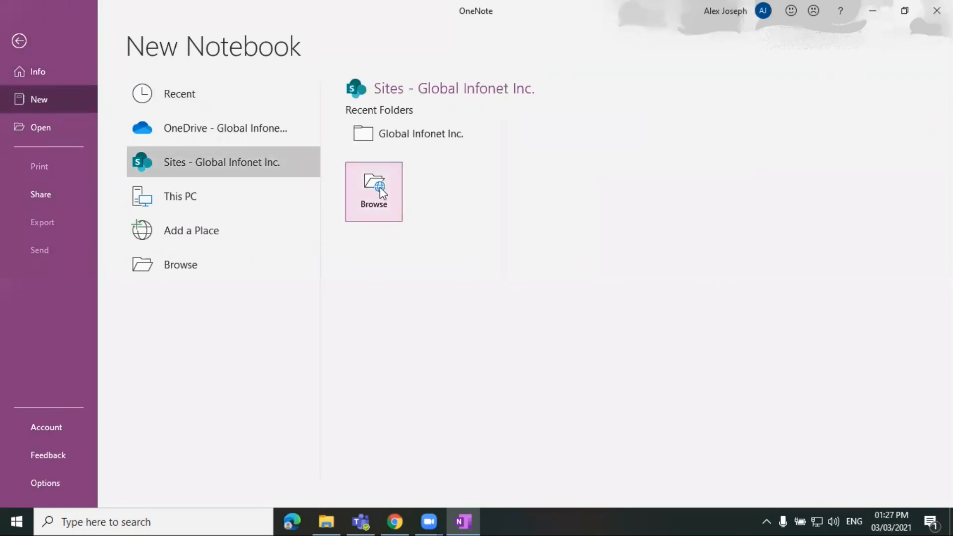
left_click(373, 189)
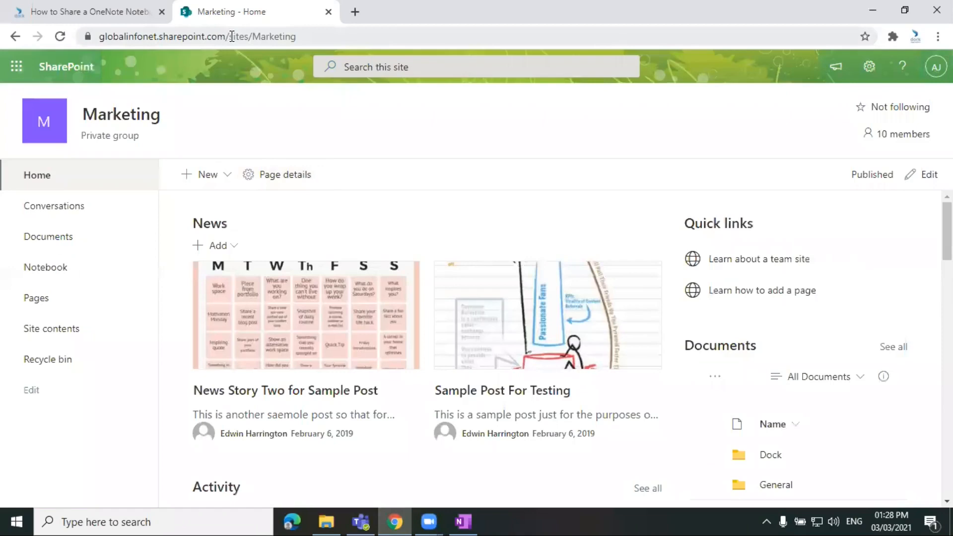
Select the sites/Marketing path in the address bar, then switch back to OneNote
double_click(262, 35)
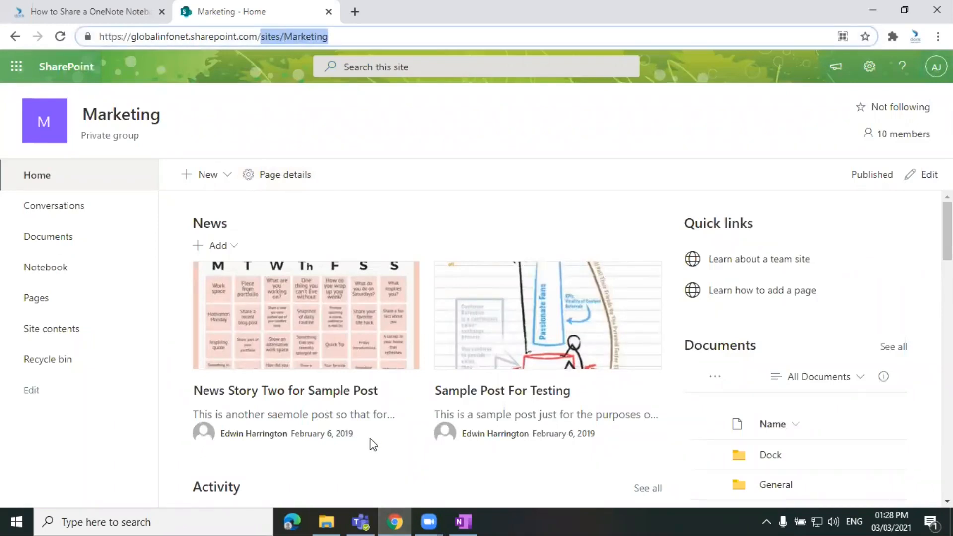
left_click(462, 521)
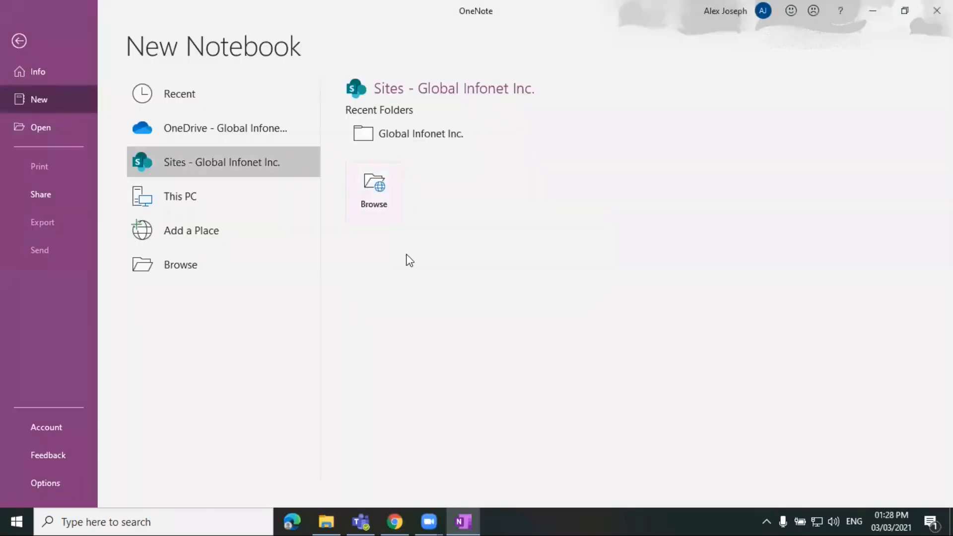
Append sites/Marketing to the Create New Notebook address and go to the Marketing site's libraries
left_click(373, 186)
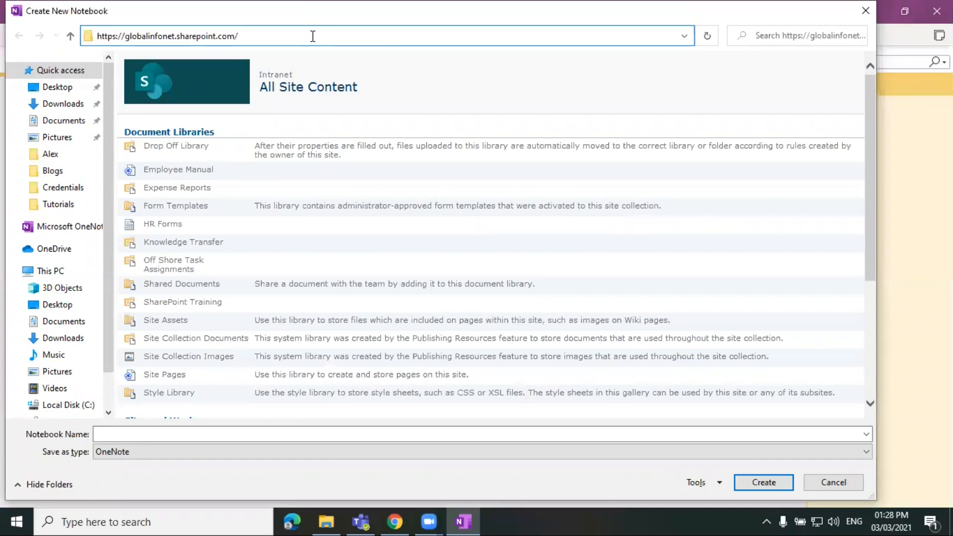
type("sites/Marketing")
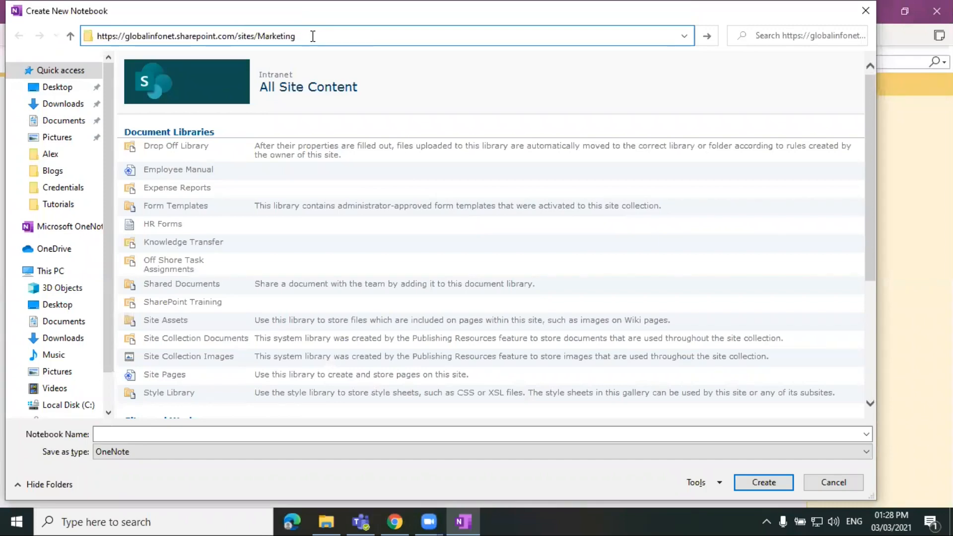
triple_click(193, 36)
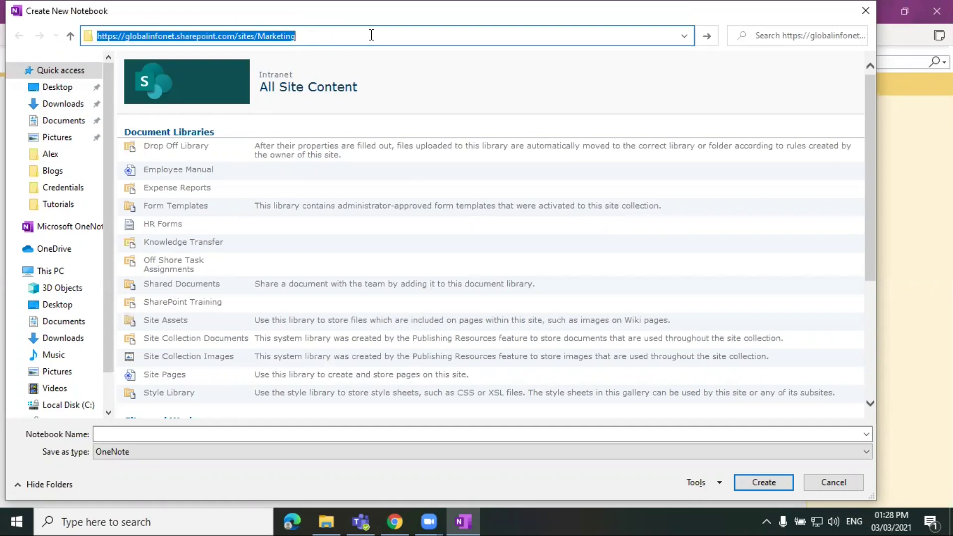
left_click(373, 35)
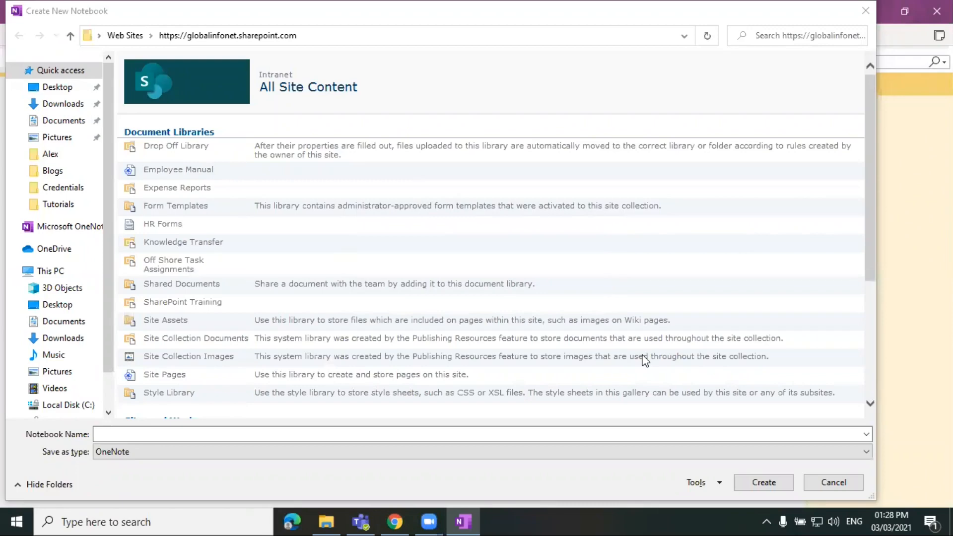
mouse_move(353, 38)
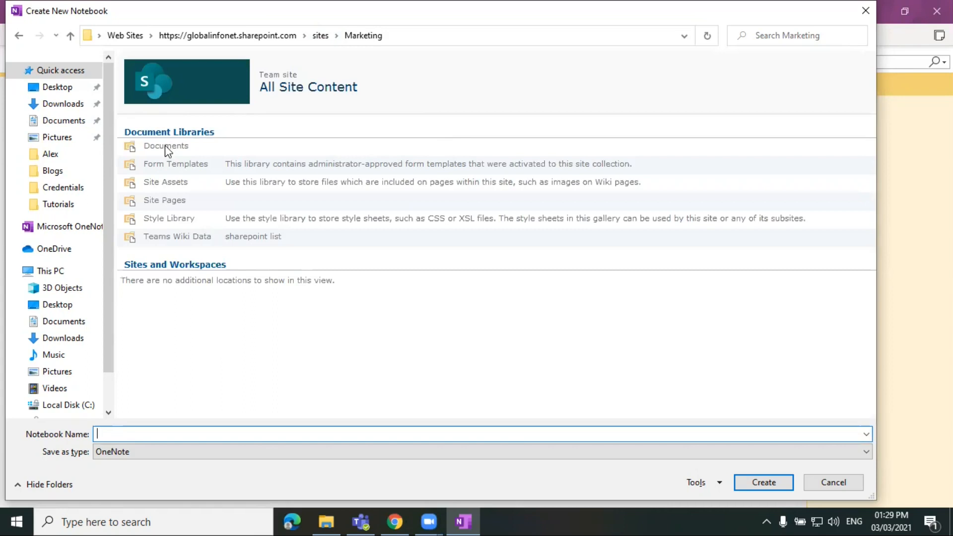
Navigate Documents > Dock > Dock Marketing 2021 and open the empty OneNote Notebook folder
double_click(166, 145)
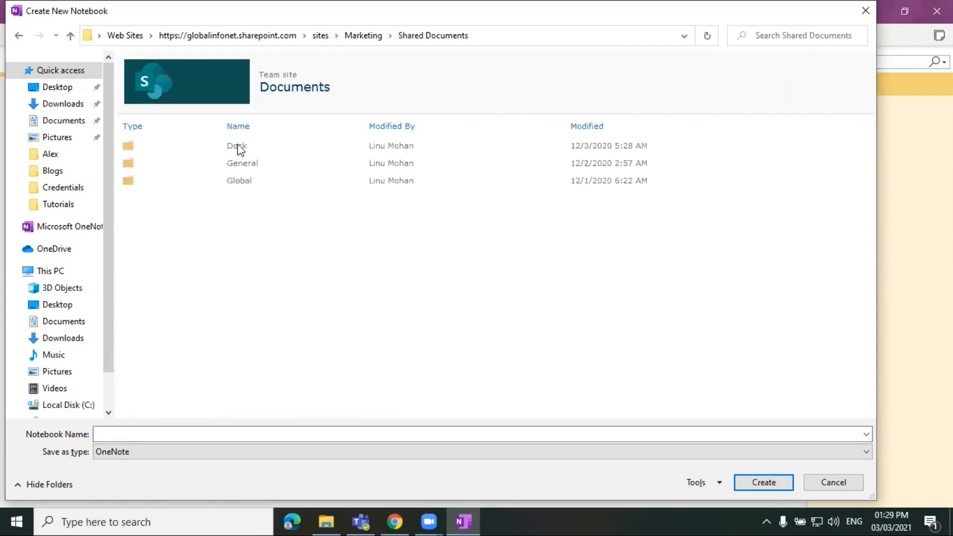
double_click(235, 146)
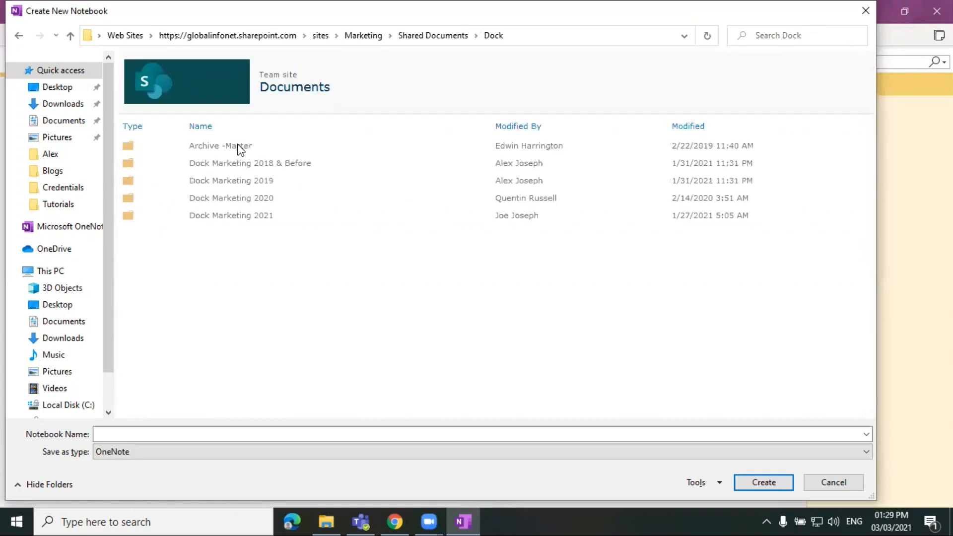
left_click(230, 215)
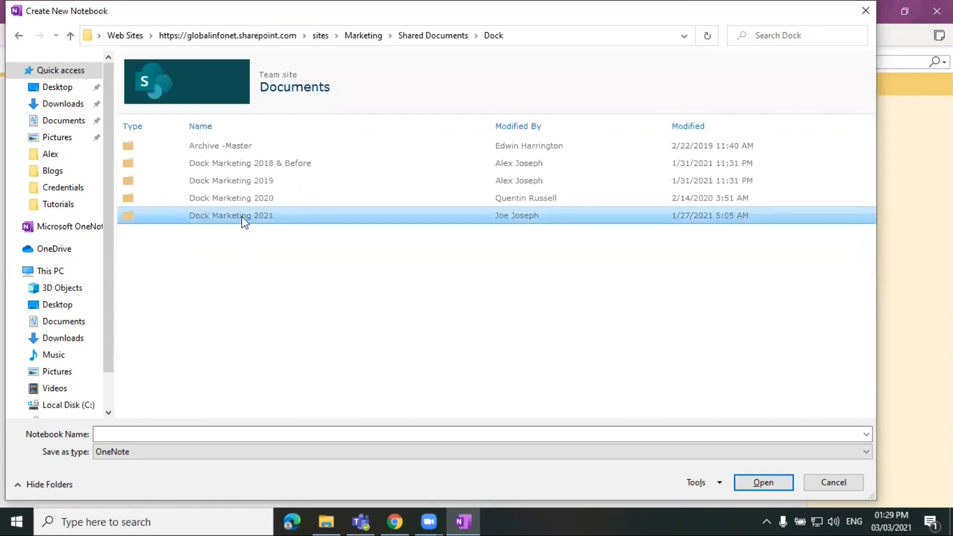
double_click(231, 215)
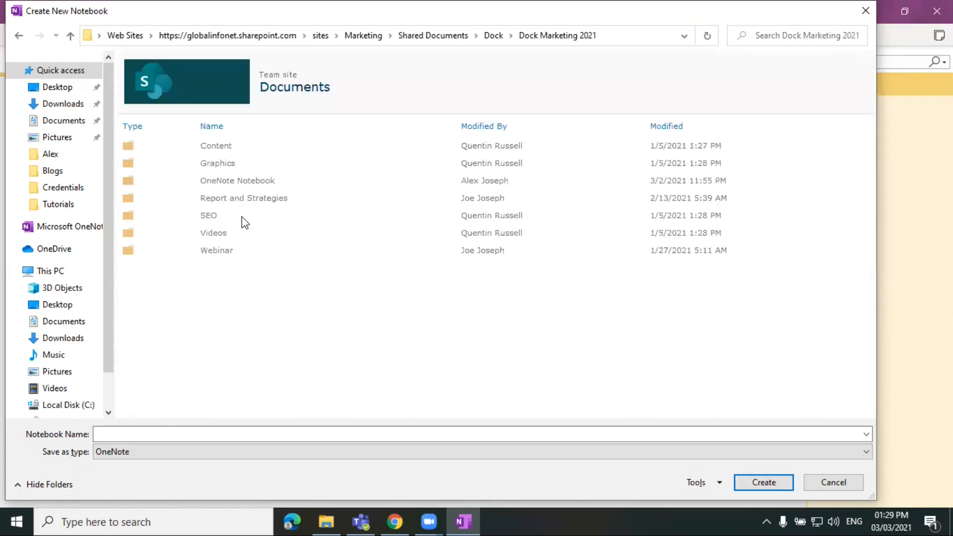
mouse_move(258, 183)
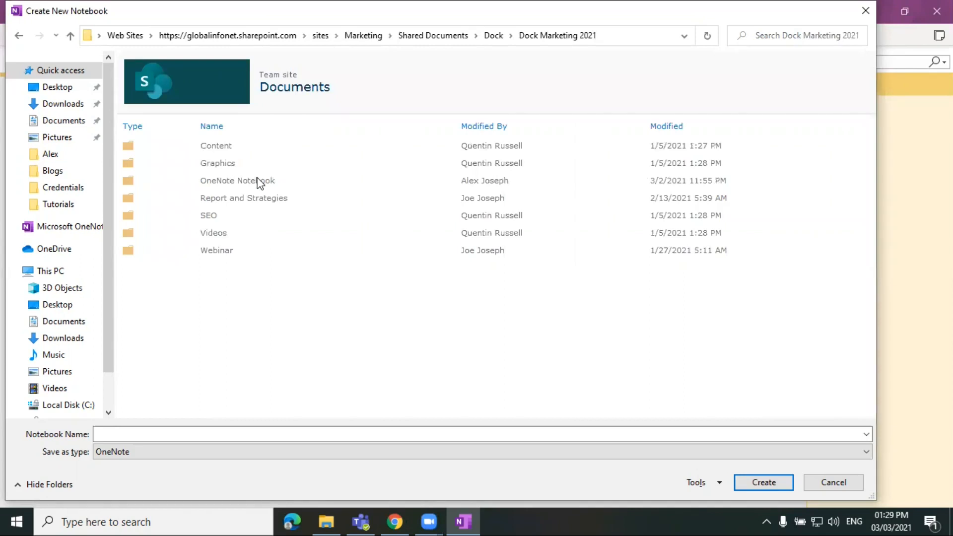
left_click(237, 181)
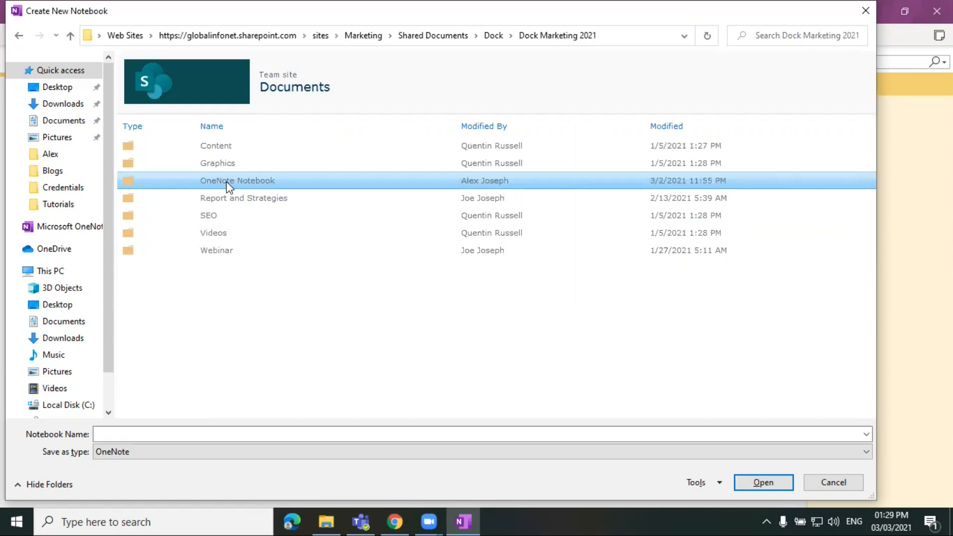
mouse_move(594, 337)
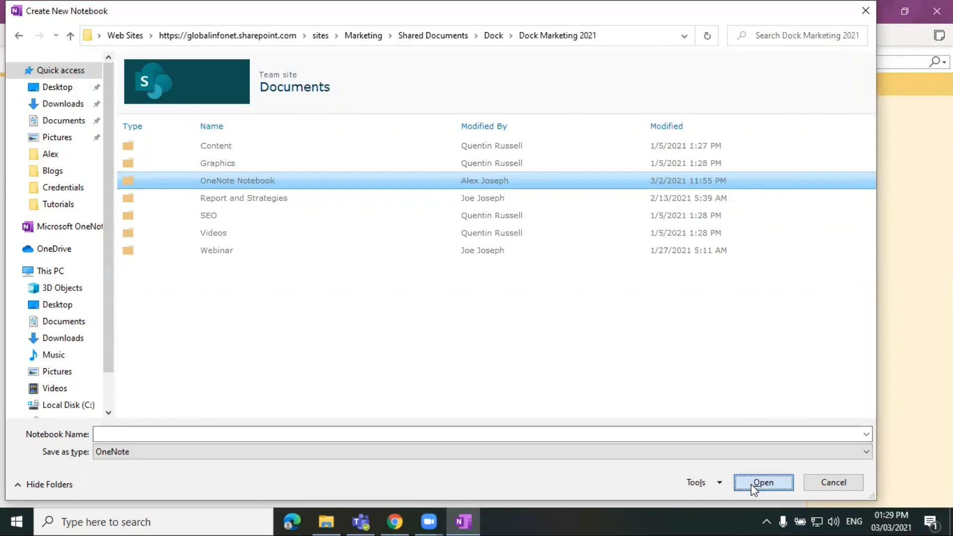
left_click(764, 483)
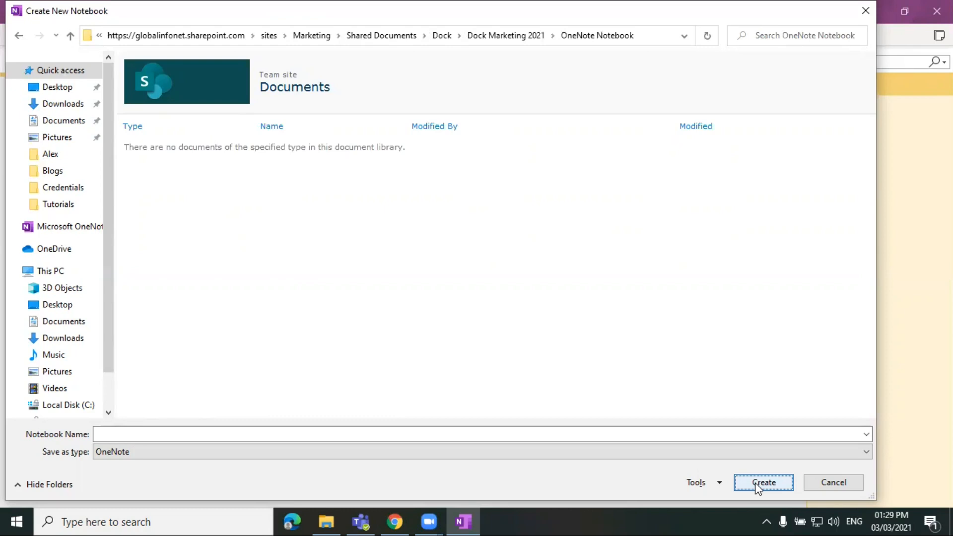
mouse_move(749, 477)
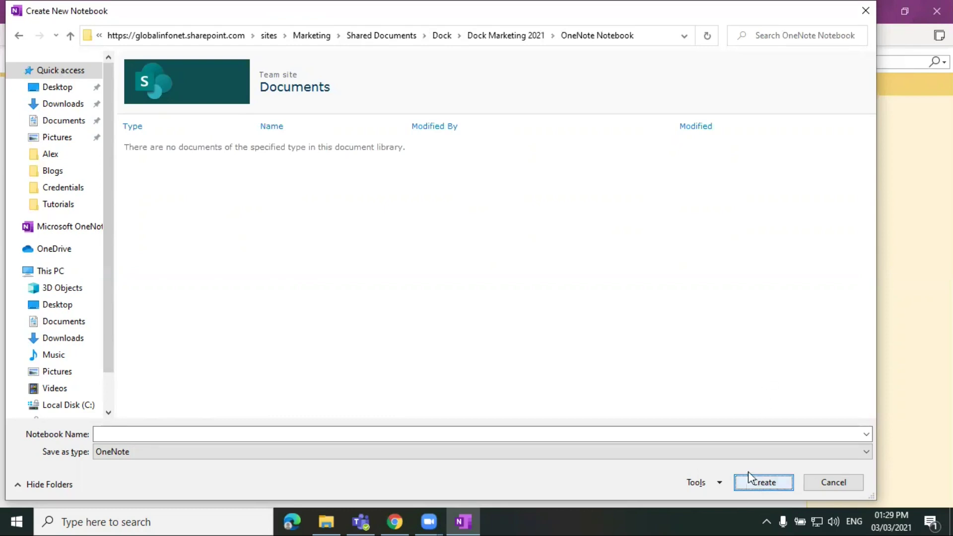
Name the notebook 'Marketing Document' and create it in the chosen folder
left_click(410, 437)
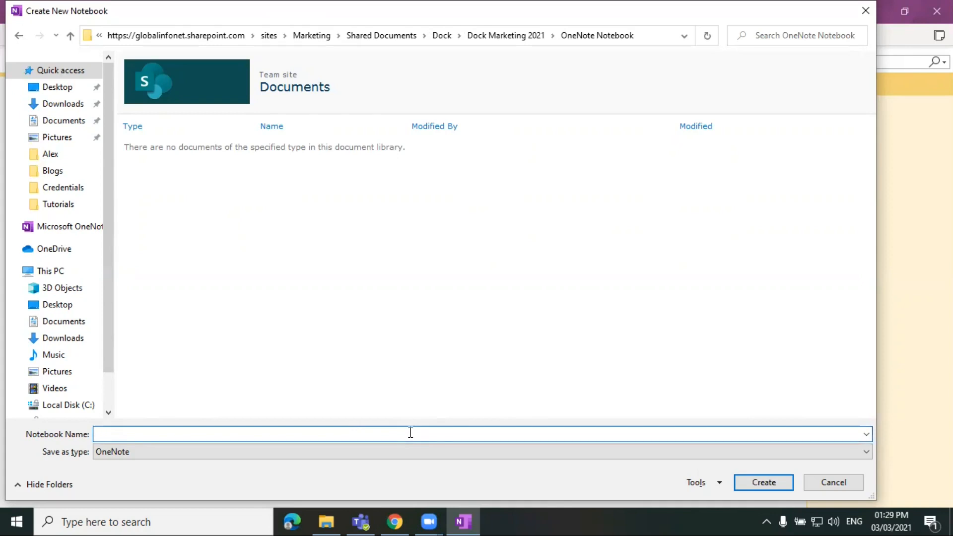
type("M")
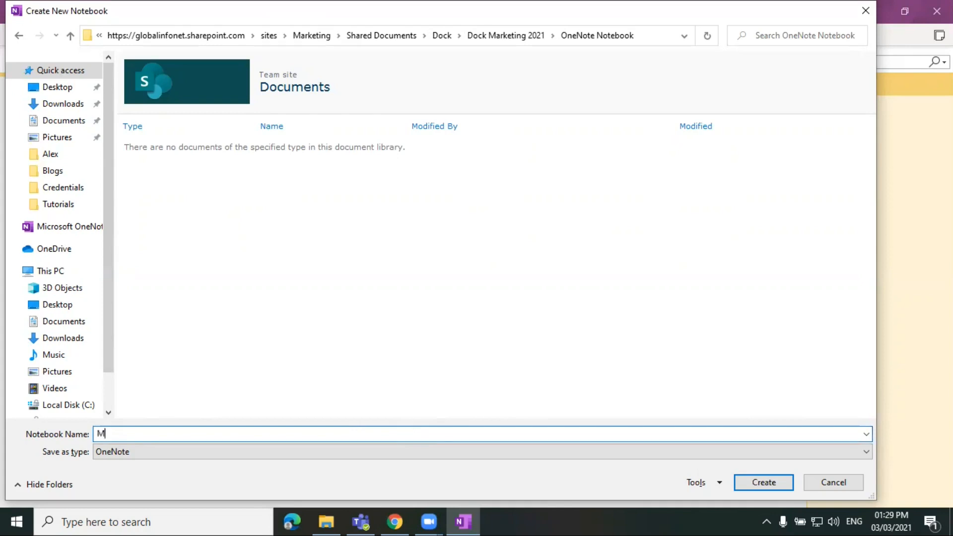
type("arketing")
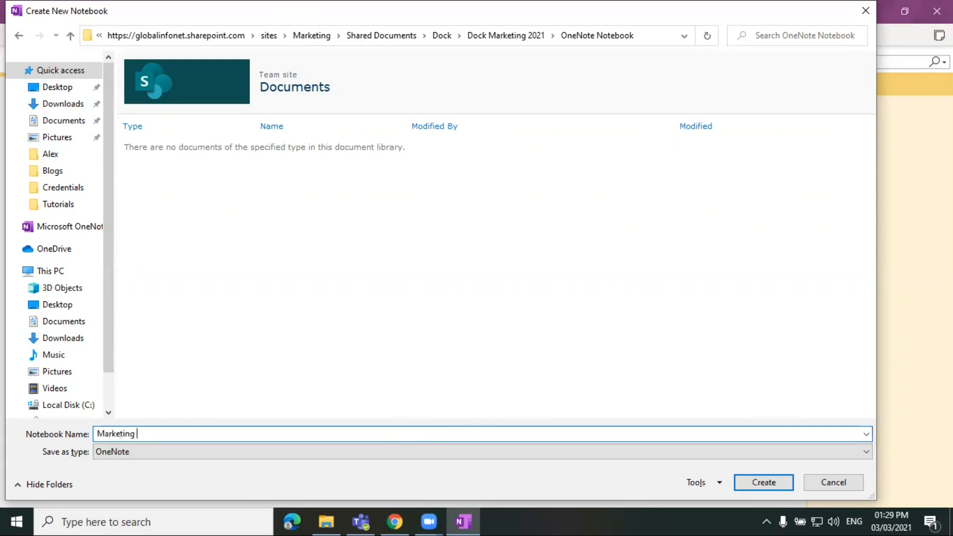
type("Document")
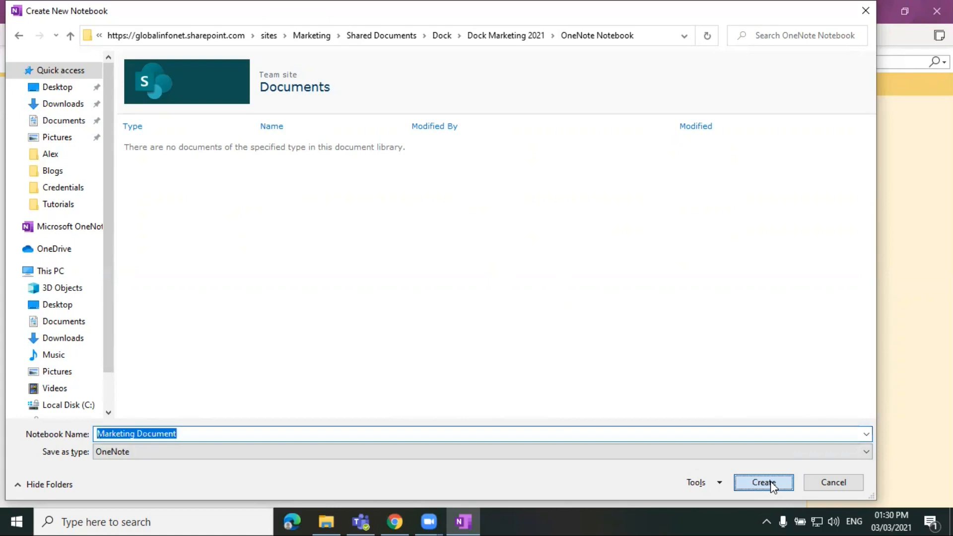
left_click(764, 483)
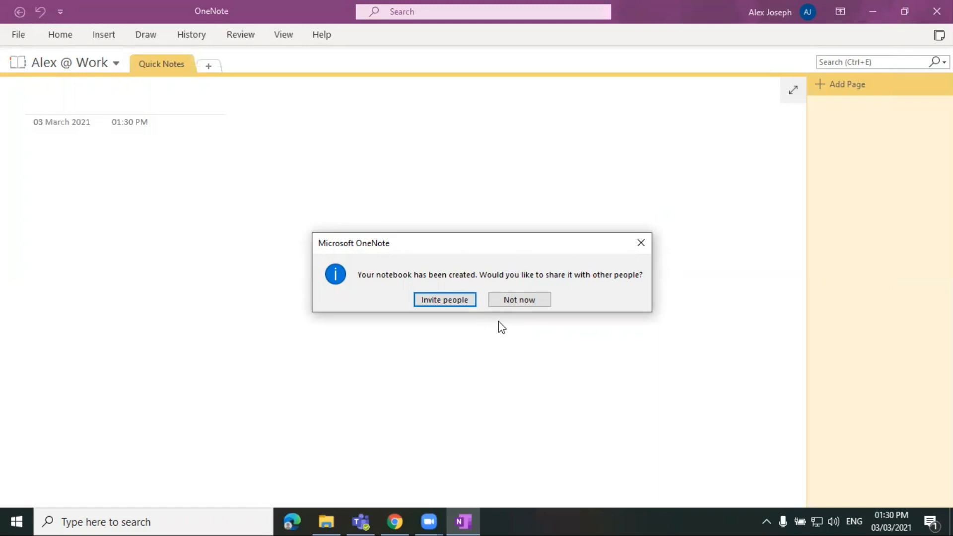
mouse_move(451, 305)
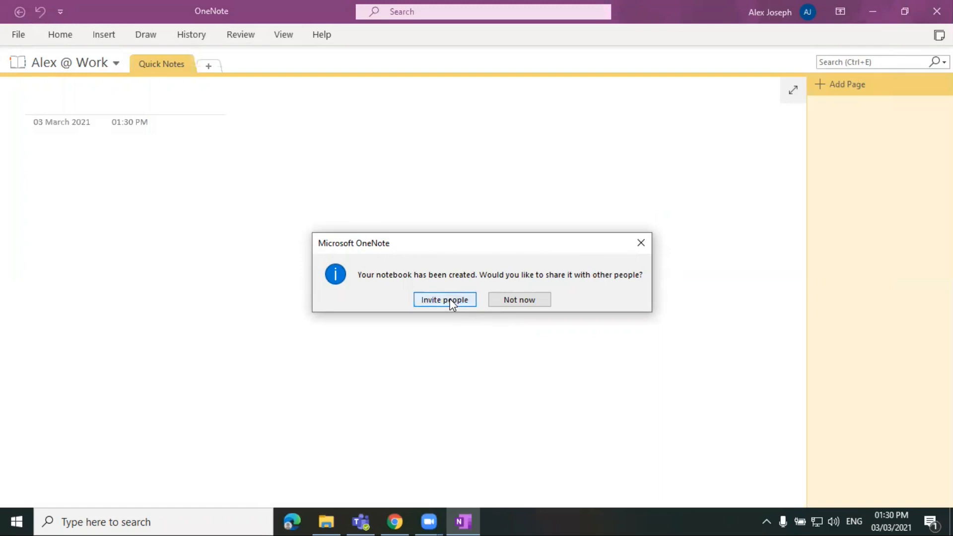
mouse_move(444, 307)
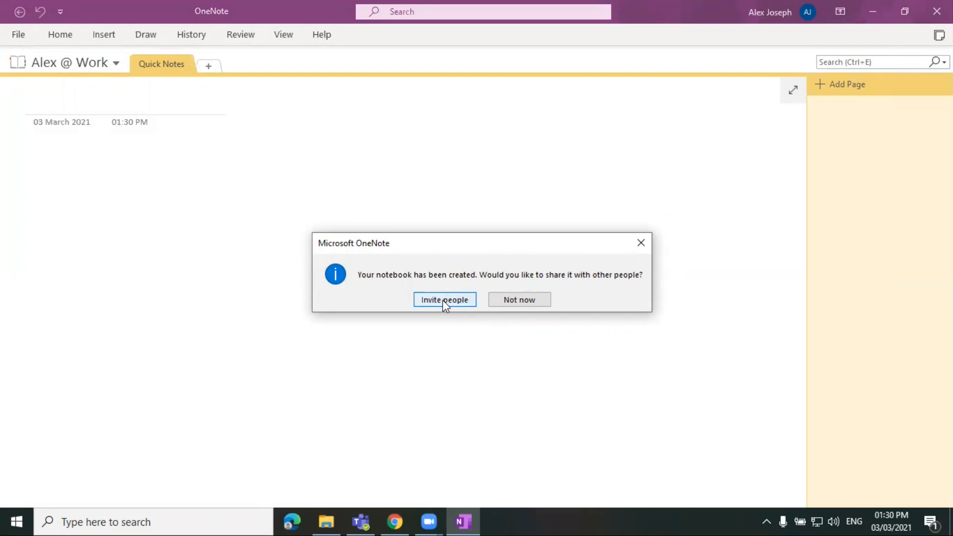
mouse_move(522, 306)
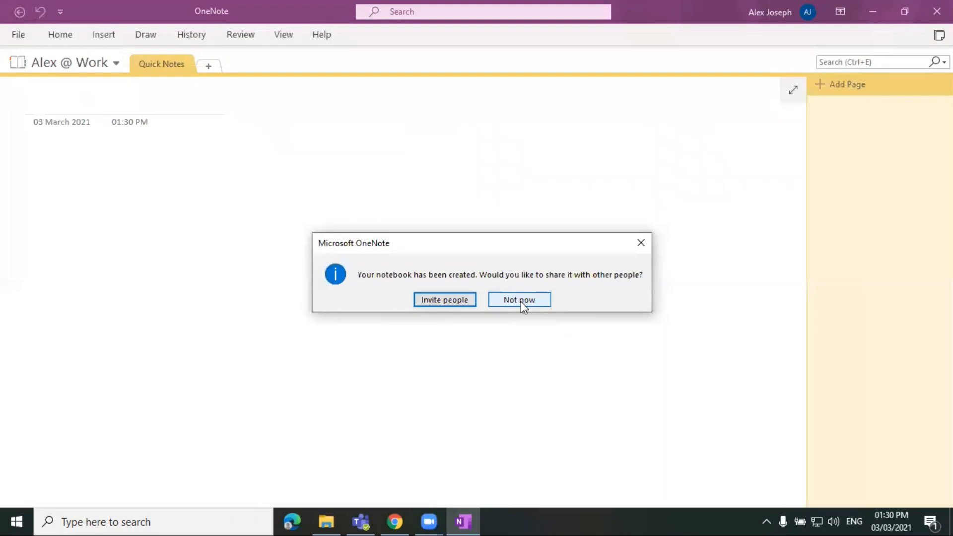
mouse_move(445, 305)
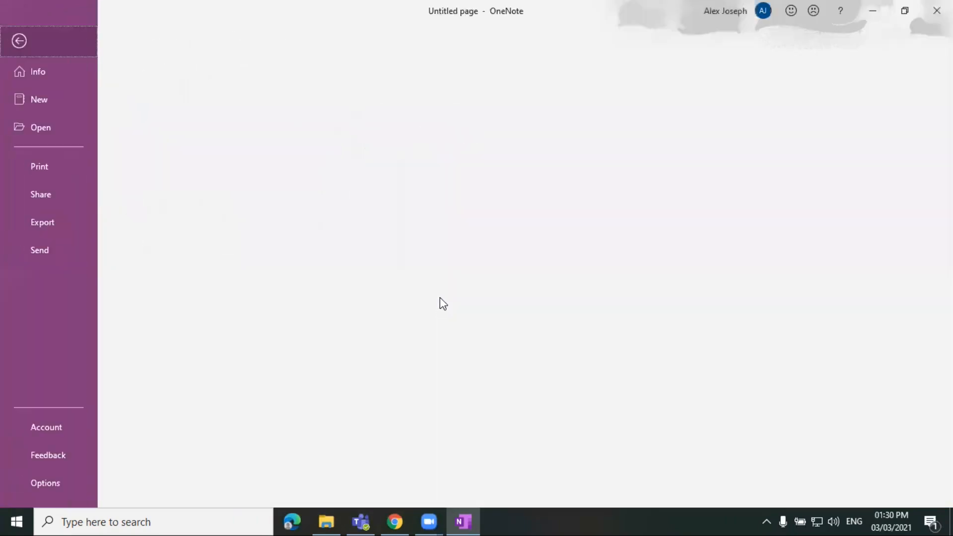
From the Info page, invite people to the Marketing Document notebook
left_click(38, 71)
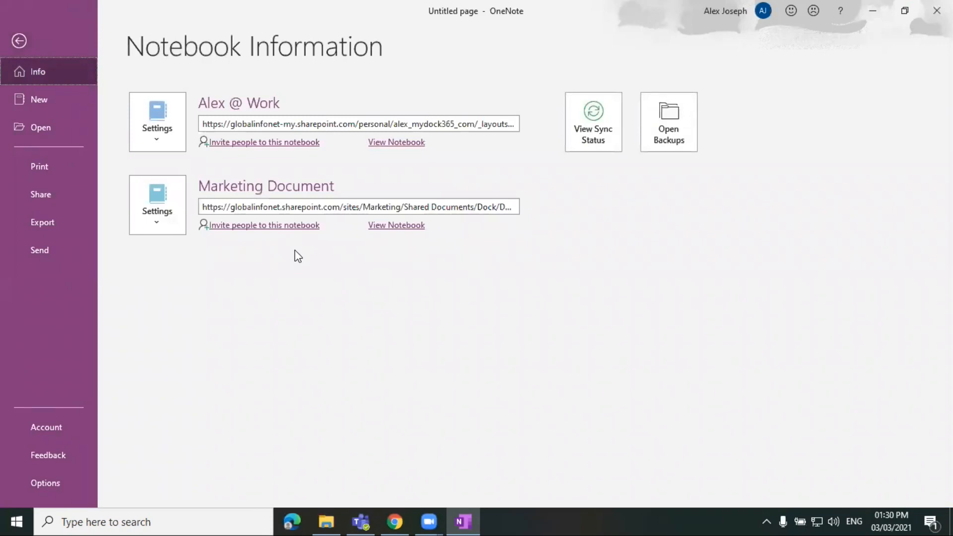
mouse_move(591, 129)
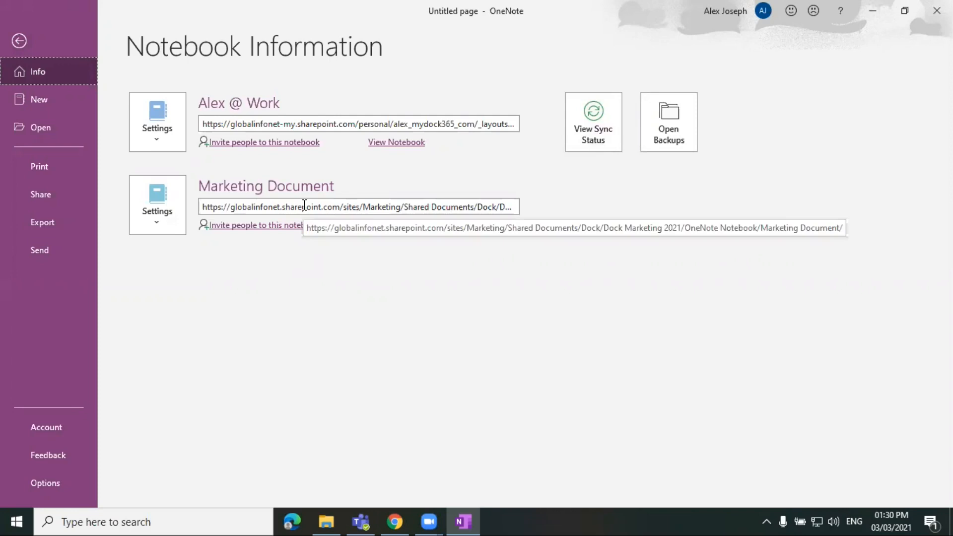
mouse_move(275, 228)
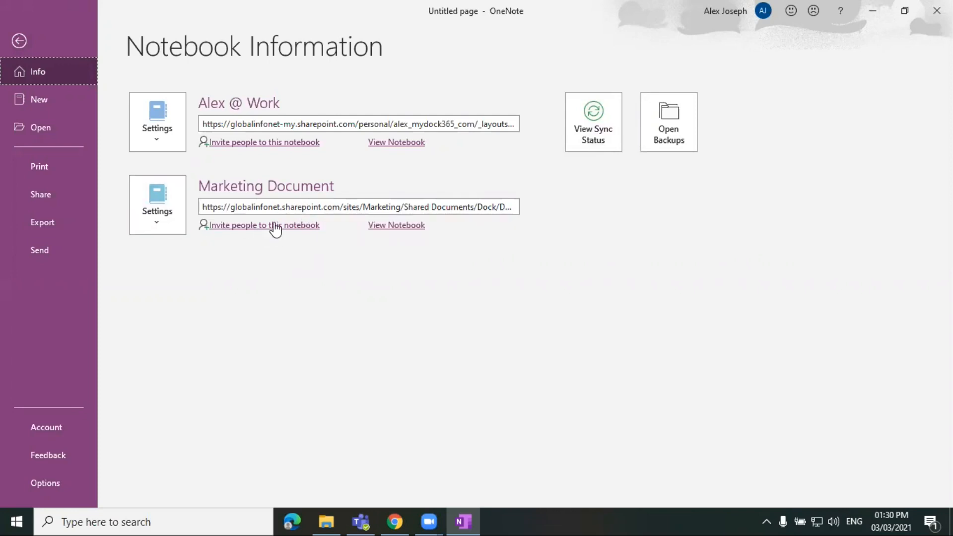
mouse_move(271, 232)
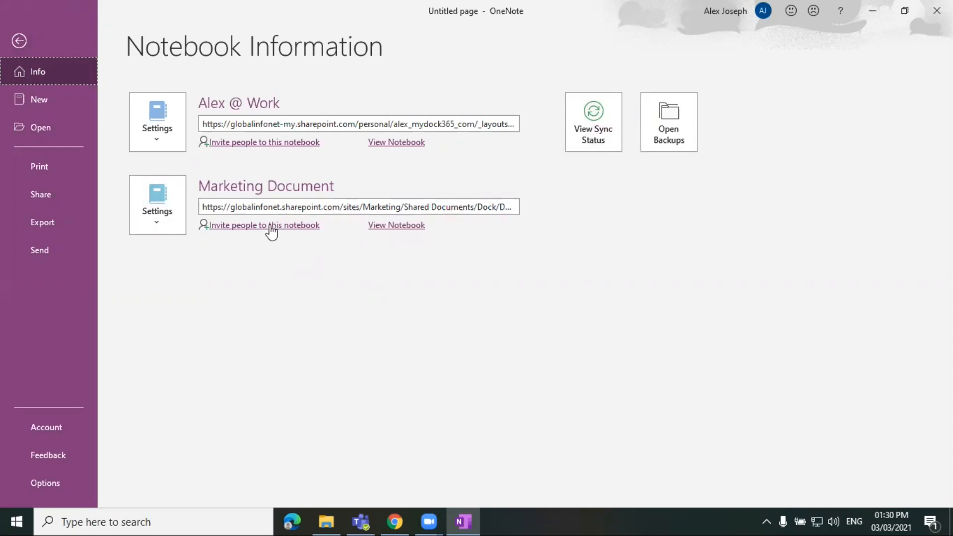
left_click(263, 225)
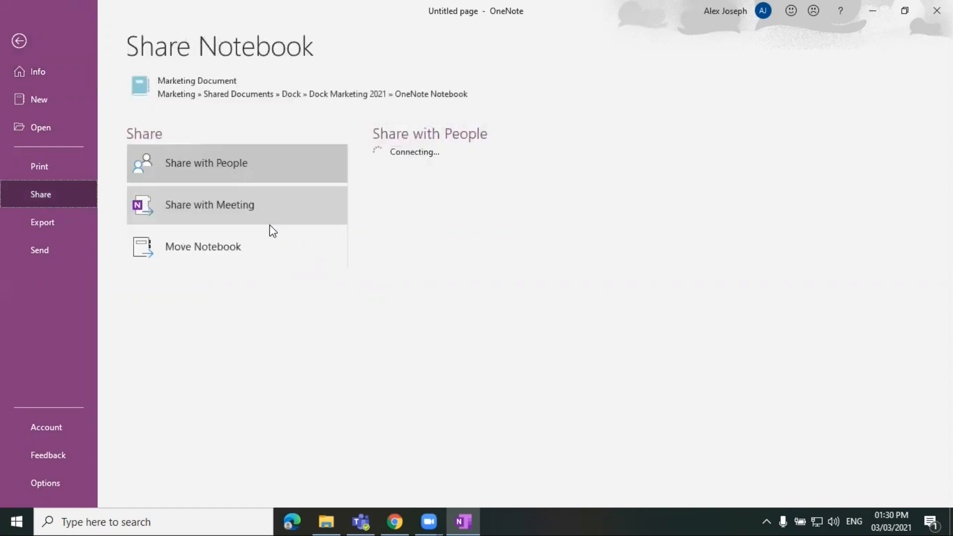
Add Betty, Adarsh and Alna as invitees with Can edit permission
left_click(207, 163)
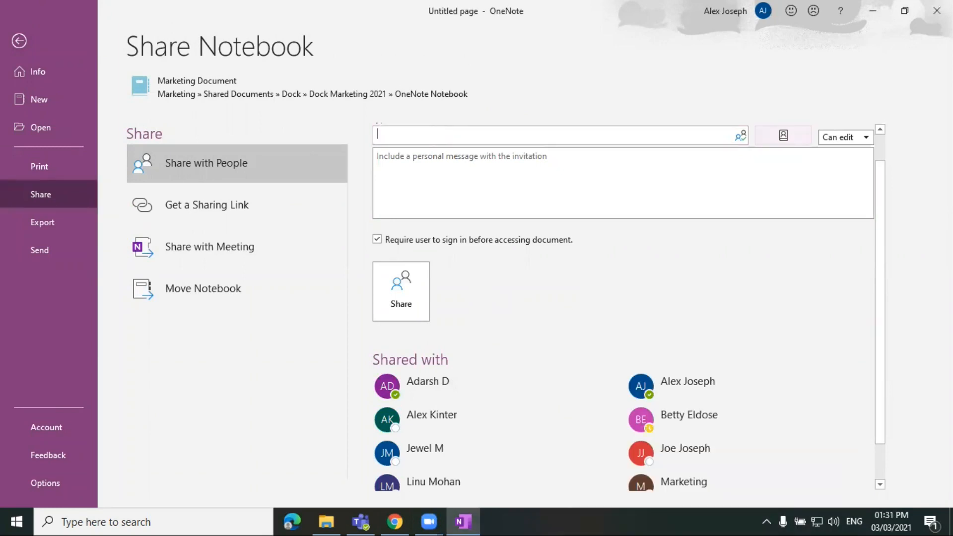
type("Bt")
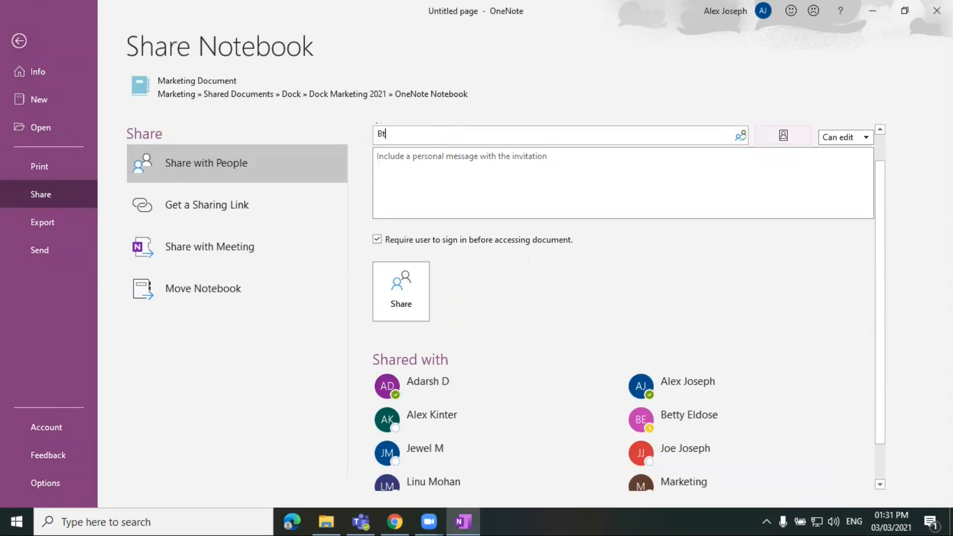
type("Betty")
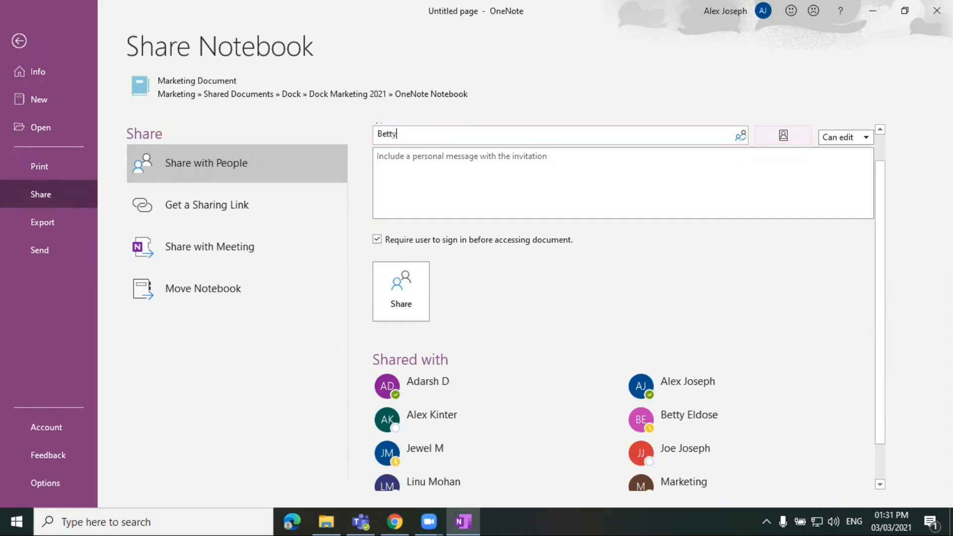
type(", Adarsh, Alna")
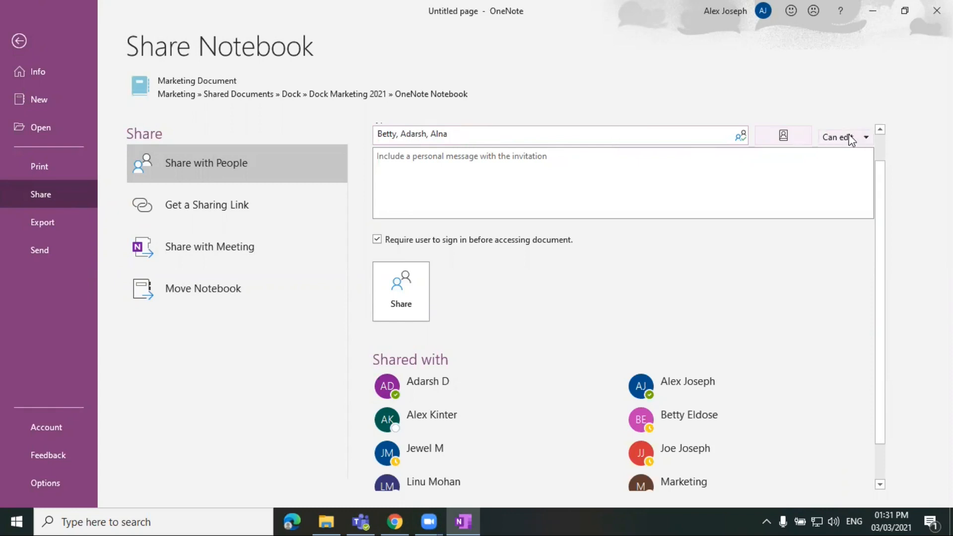
left_click(865, 137)
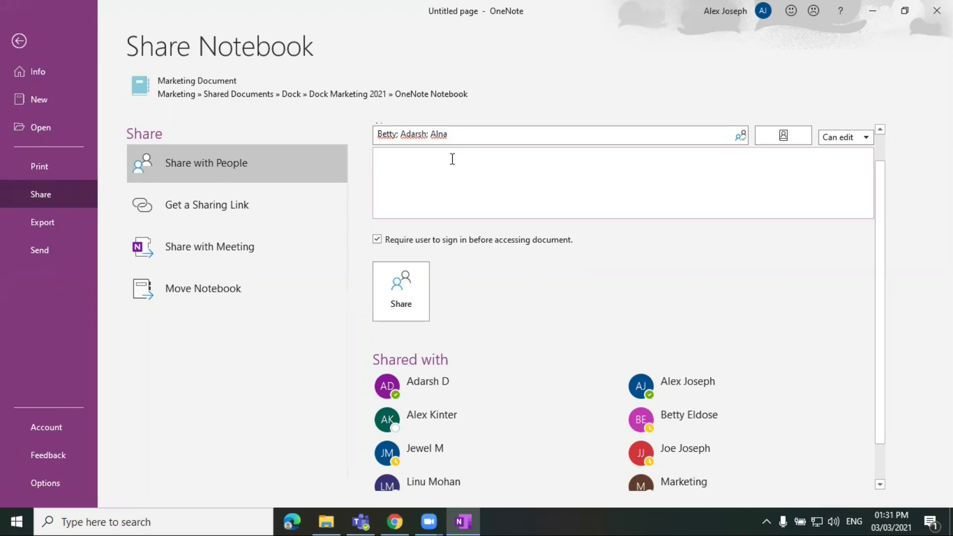
Write 'Hi, This is a test document. Please ignore.' and share the invitation
left_click(453, 159)
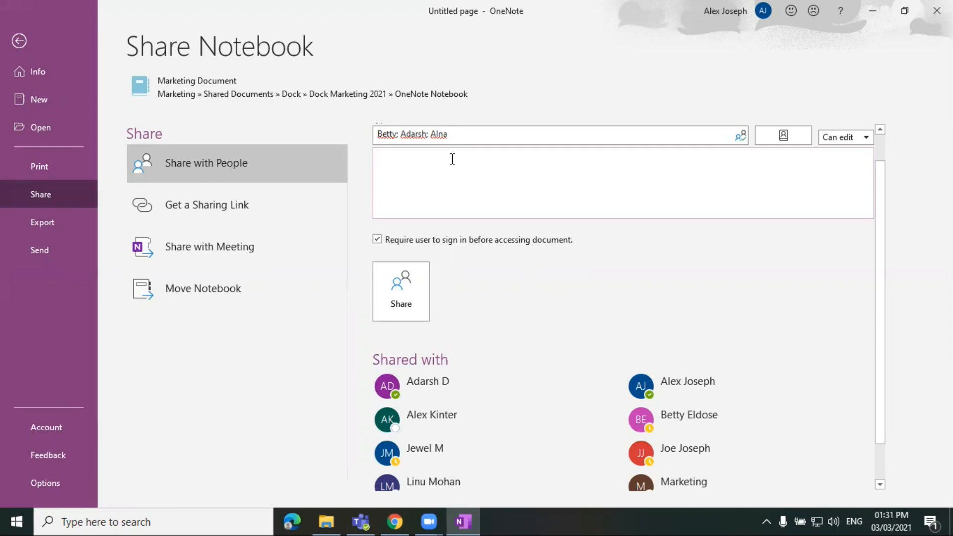
type("h")
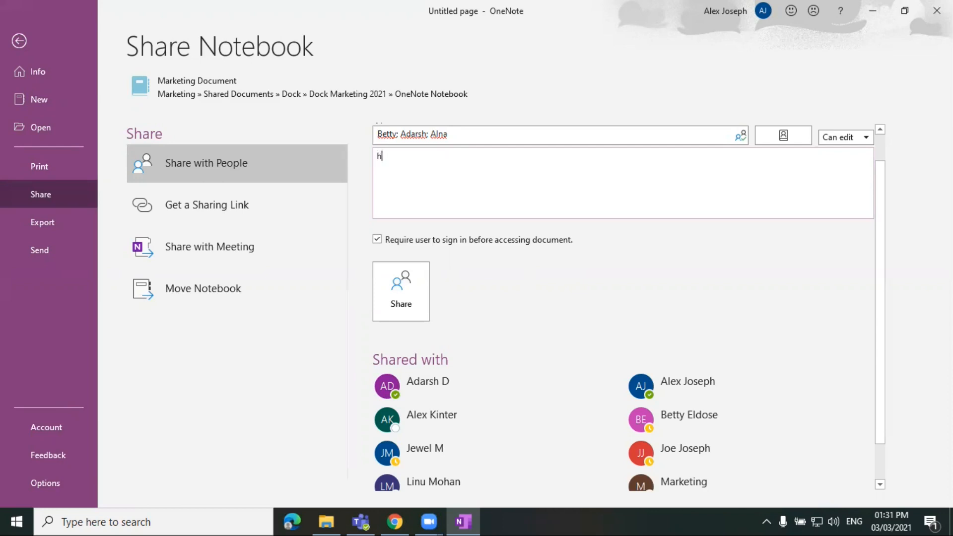
type("i,")
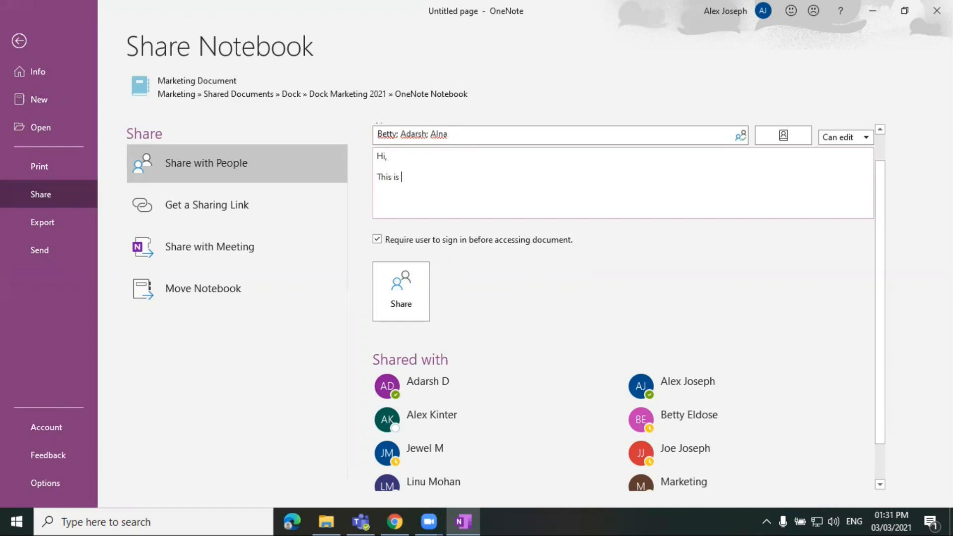
type("a test")
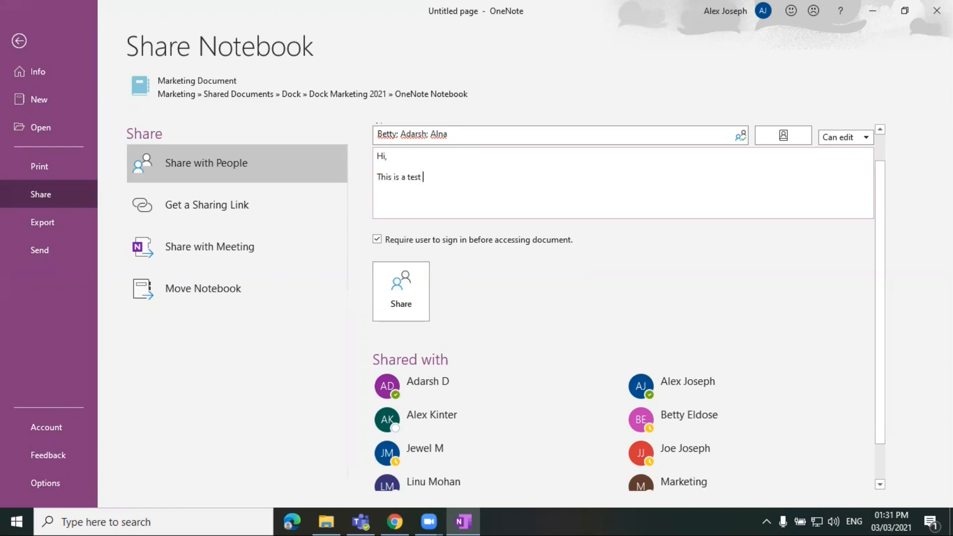
type("document. Please")
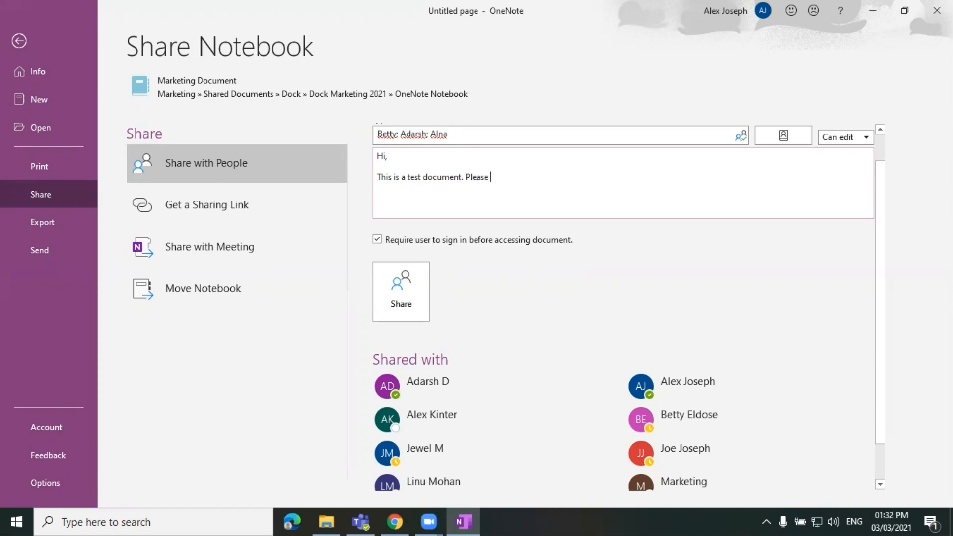
type("ignore.")
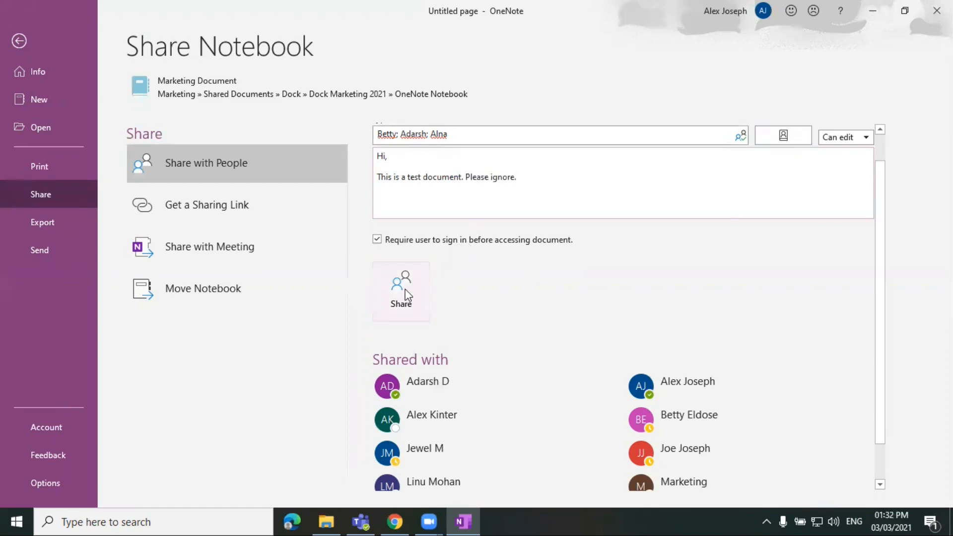
left_click(402, 290)
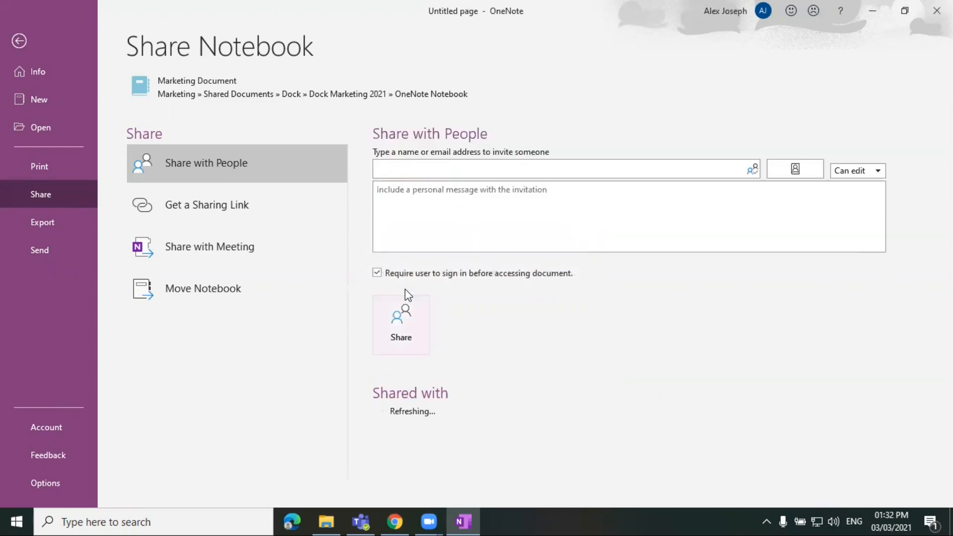
mouse_move(572, 334)
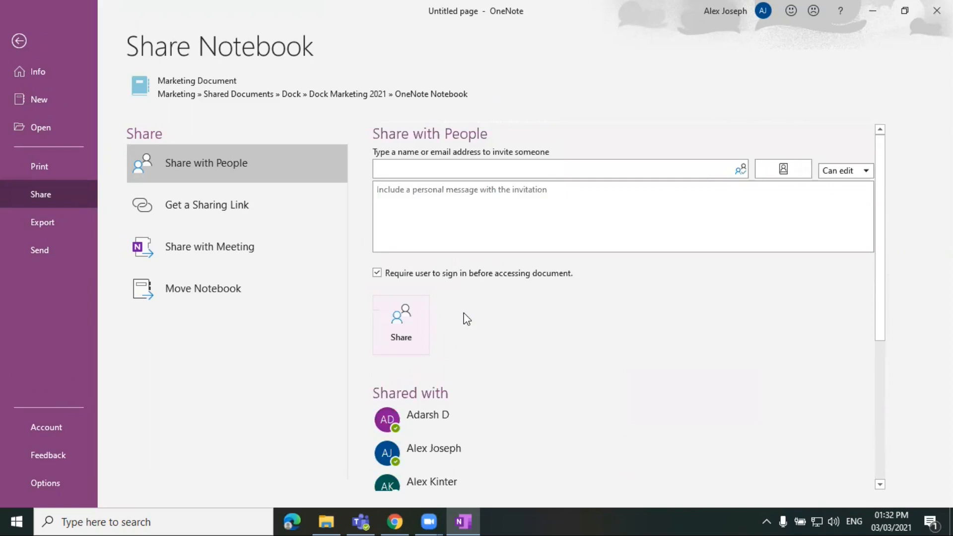
left_click(543, 201)
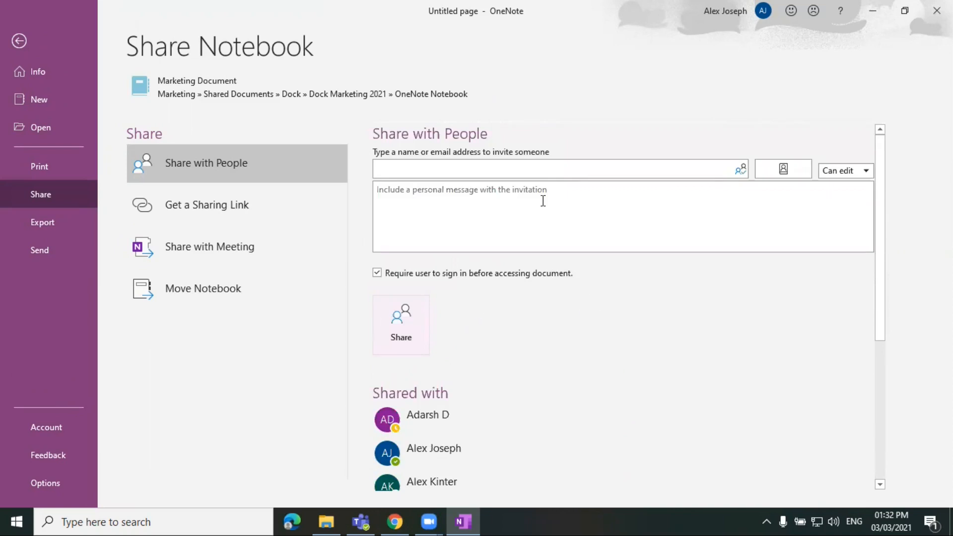
mouse_move(466, 180)
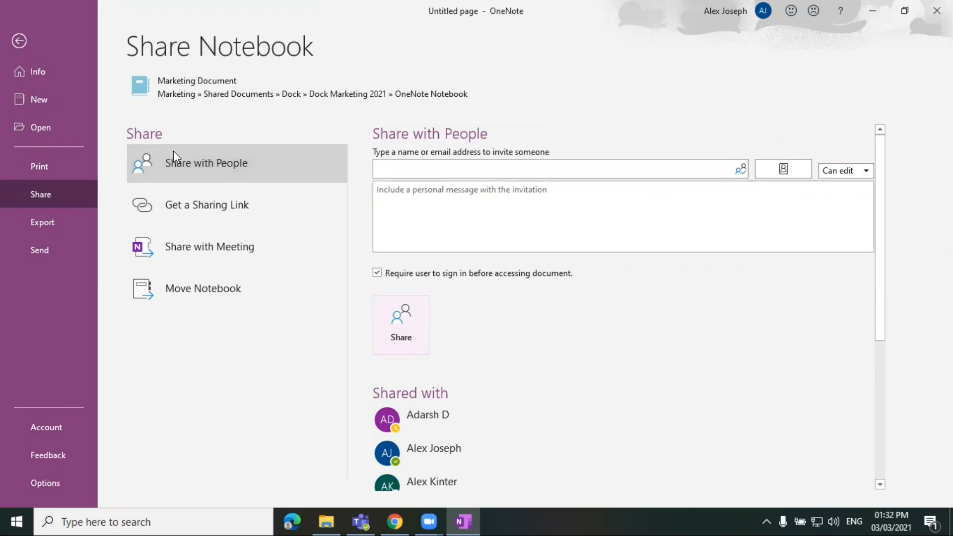
mouse_move(101, 144)
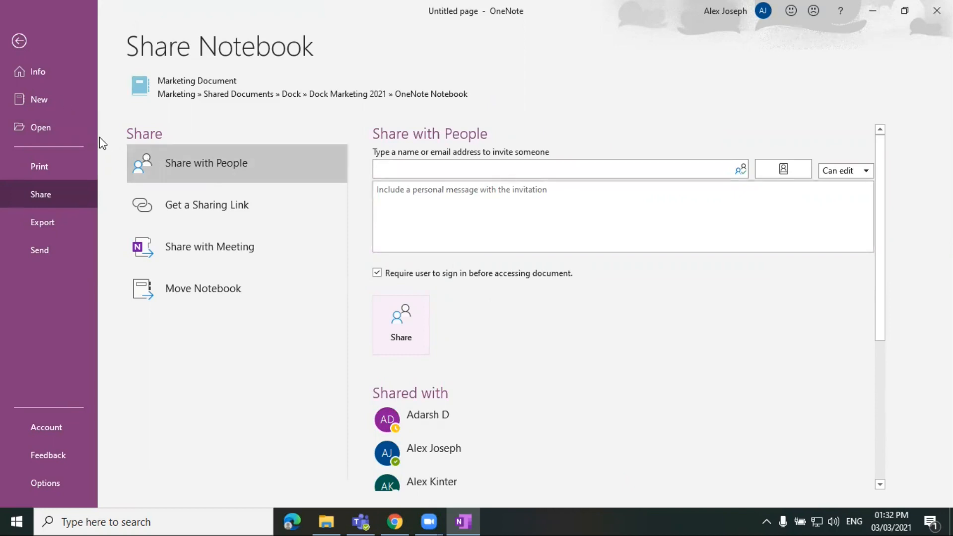
mouse_move(64, 130)
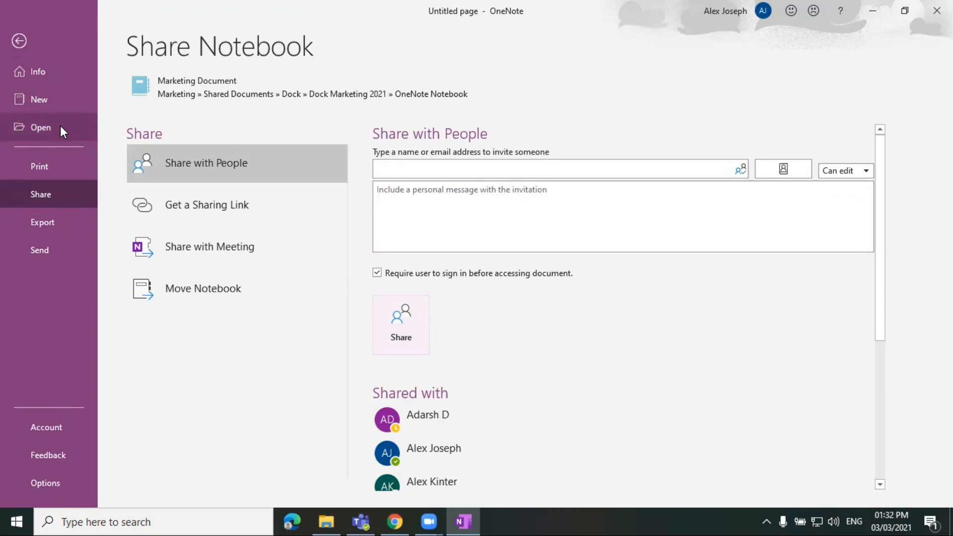
mouse_move(46, 104)
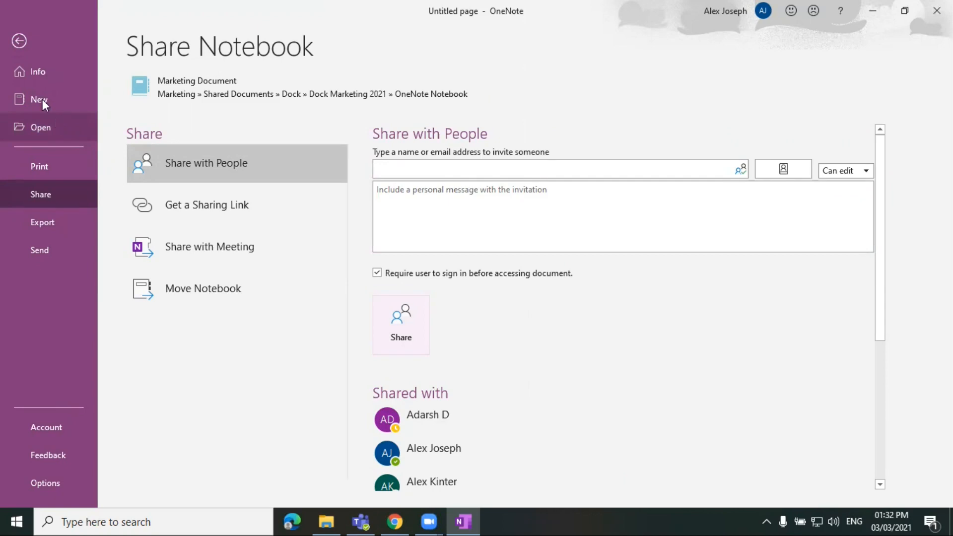
mouse_move(54, 192)
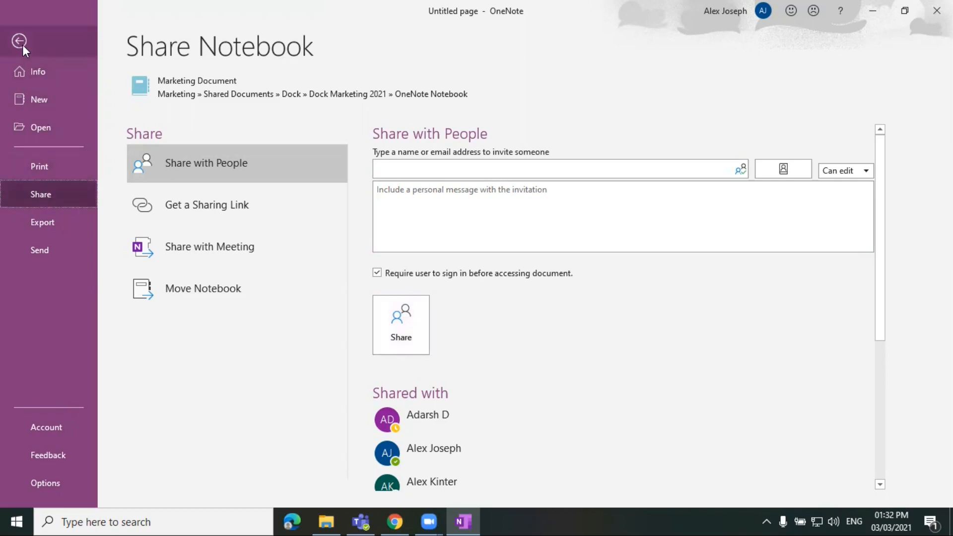
Reopen Share with People, enter 'Quent' as an invitee, and move to Get a Sharing Link
left_click(22, 40)
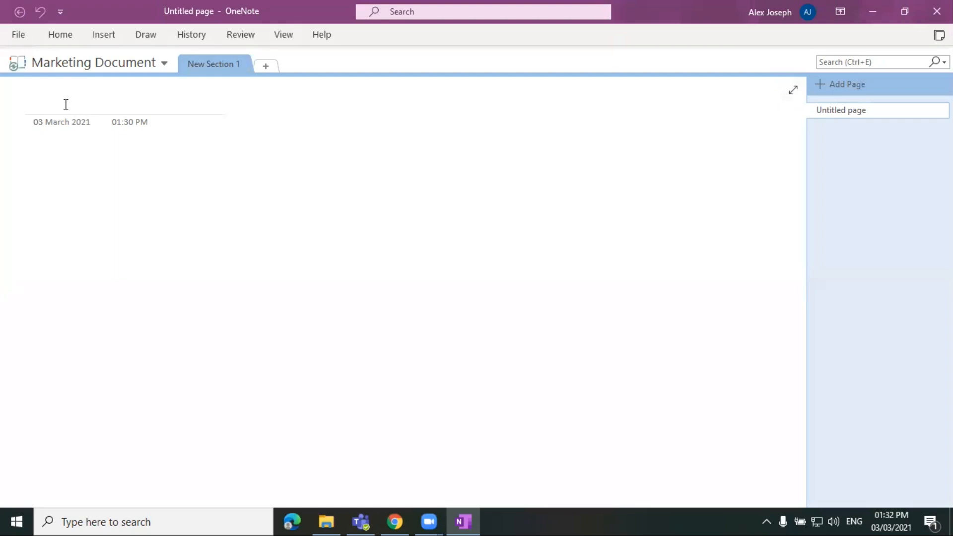
mouse_move(100, 108)
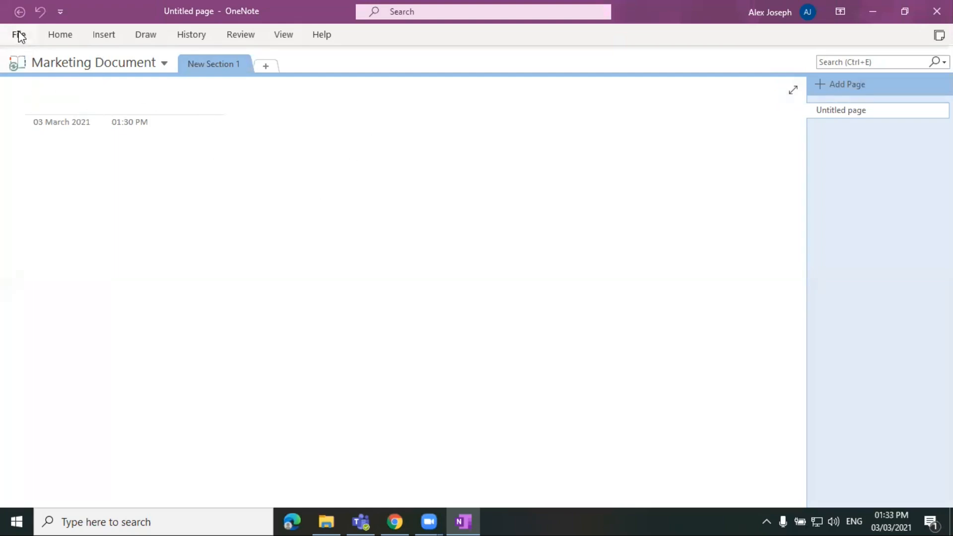
left_click(16, 34)
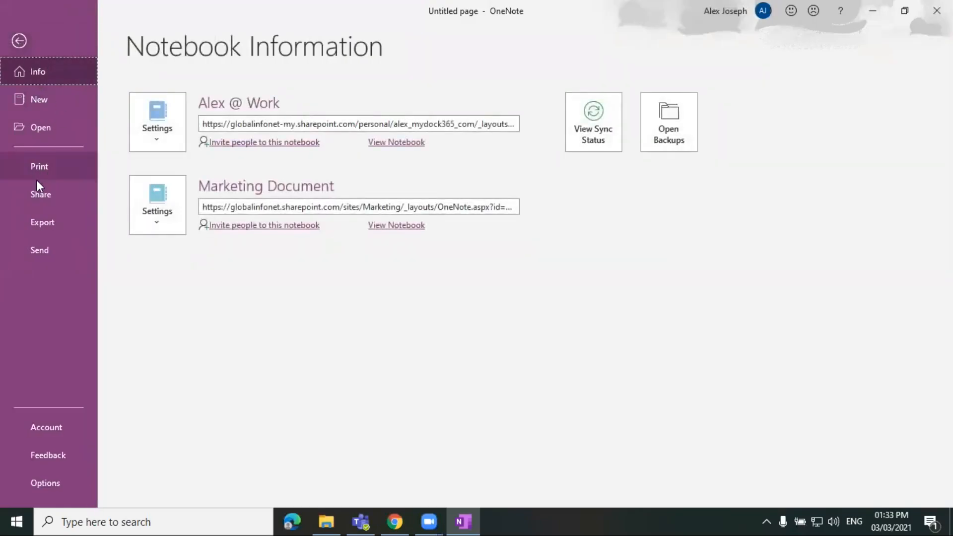
left_click(41, 194)
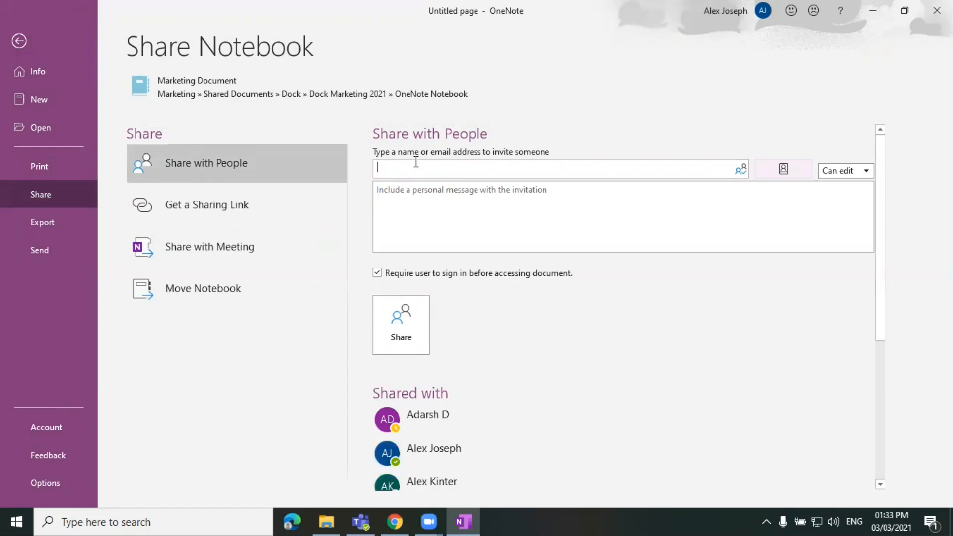
type("Quentin")
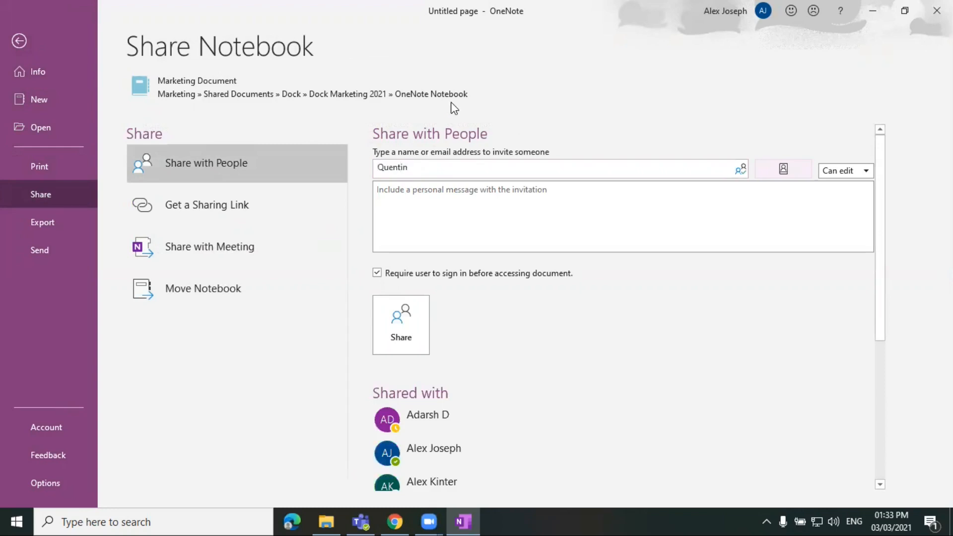
scroll("down", 3)
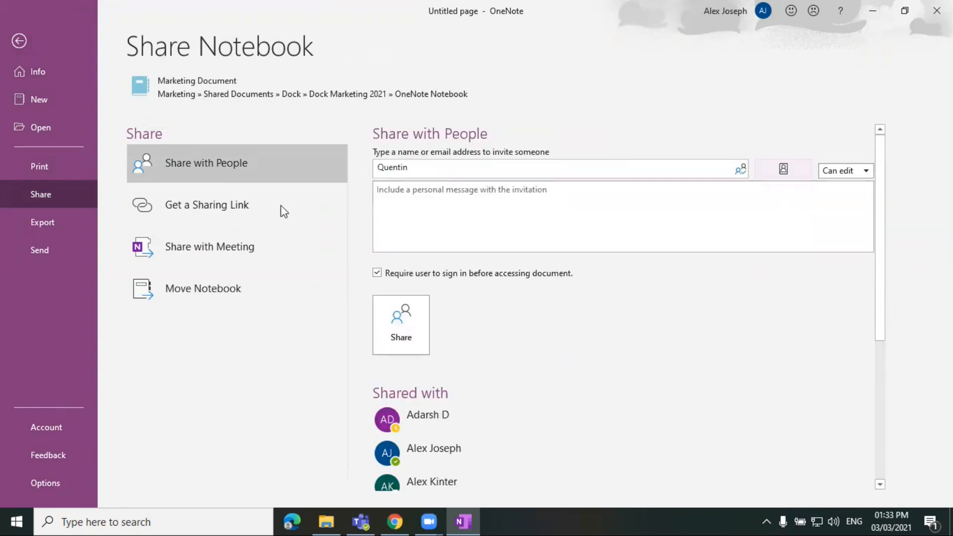
left_click(206, 204)
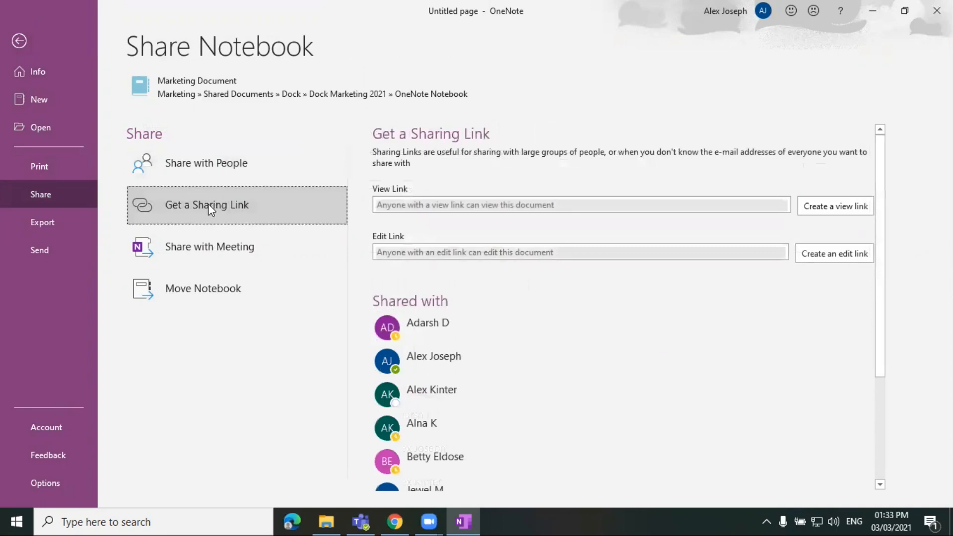
mouse_move(197, 214)
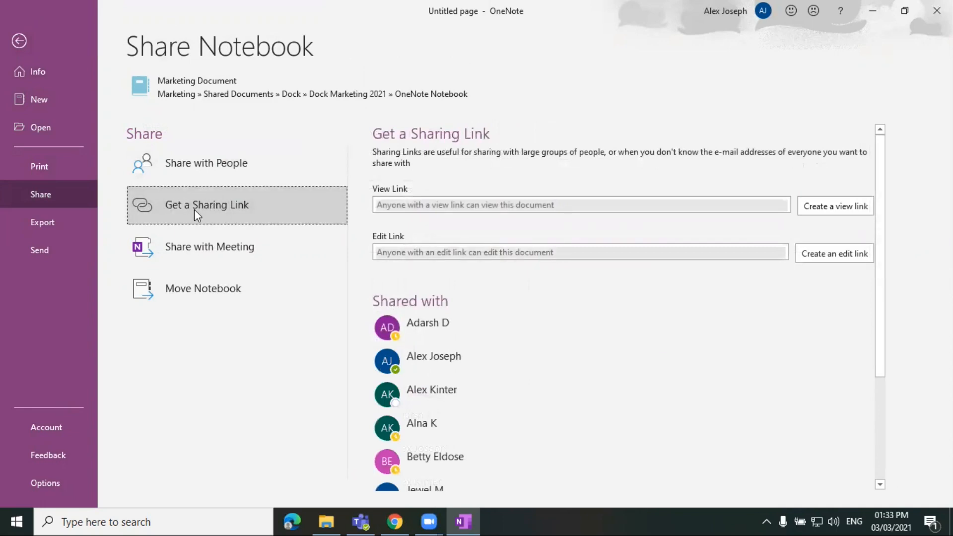
mouse_move(272, 212)
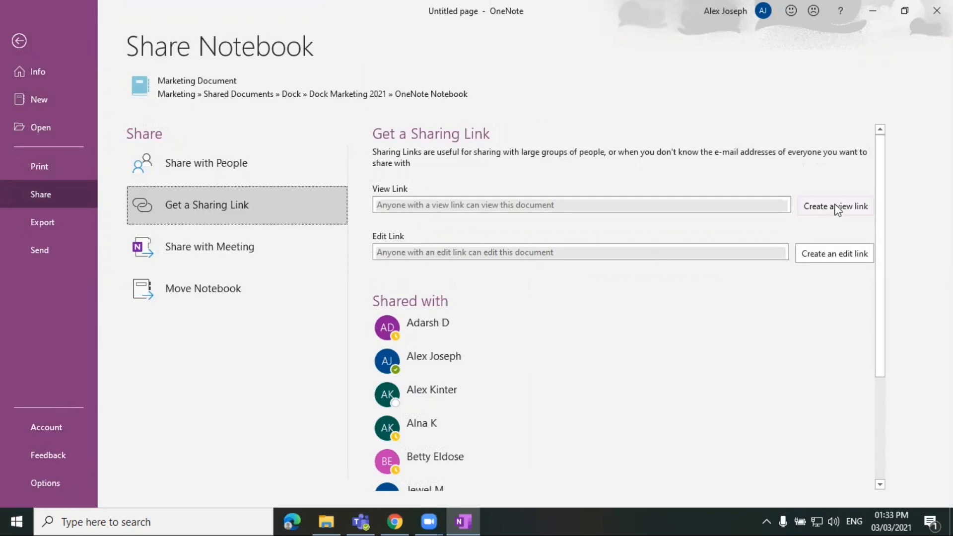
Leave the sharing-link screen and return to the Marketing Document page
left_click(835, 206)
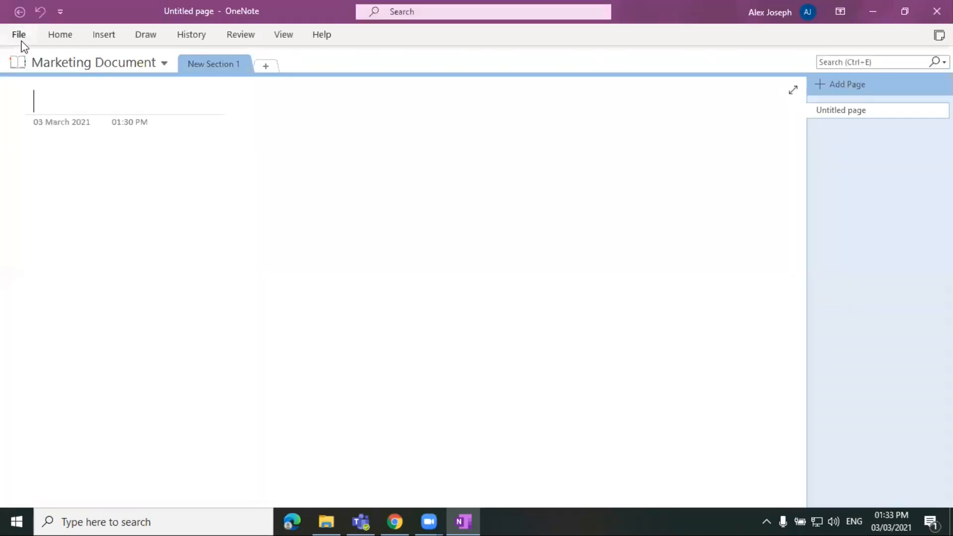
mouse_move(454, 465)
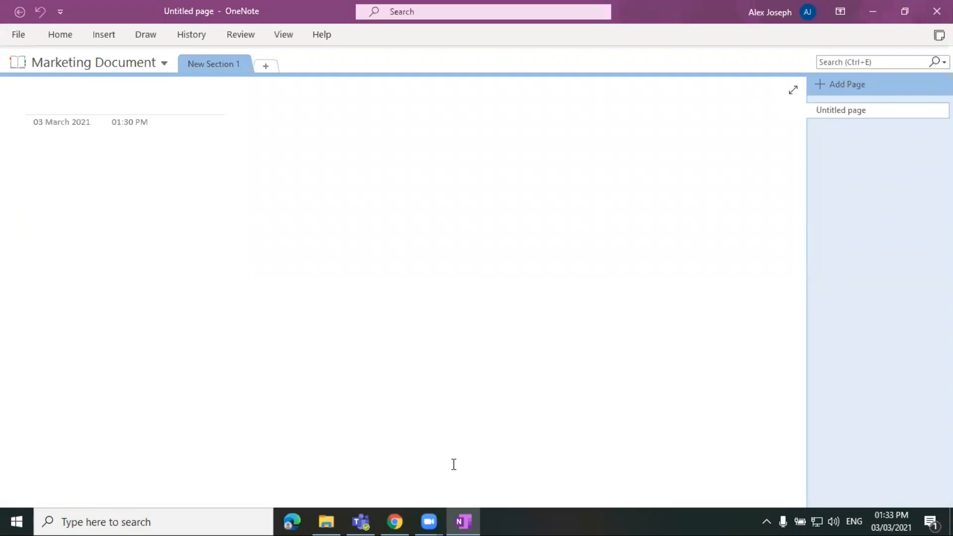
mouse_move(448, 464)
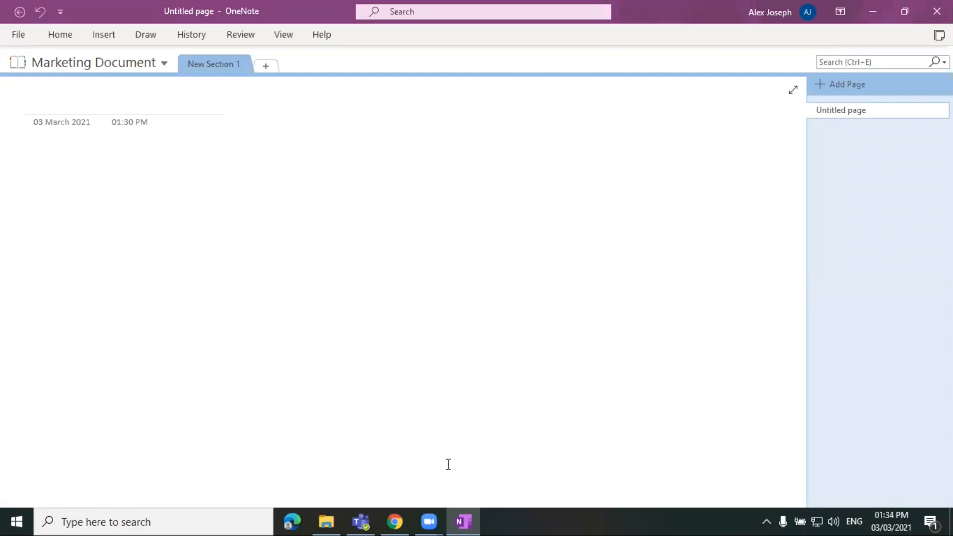
mouse_move(396, 521)
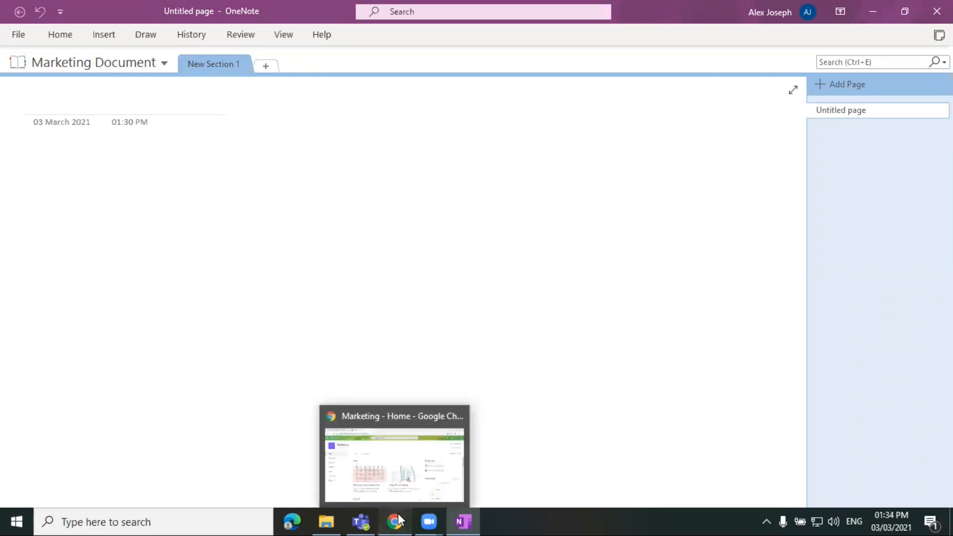
Switch to the browser and go into the Marketing site's Documents library
left_click(394, 522)
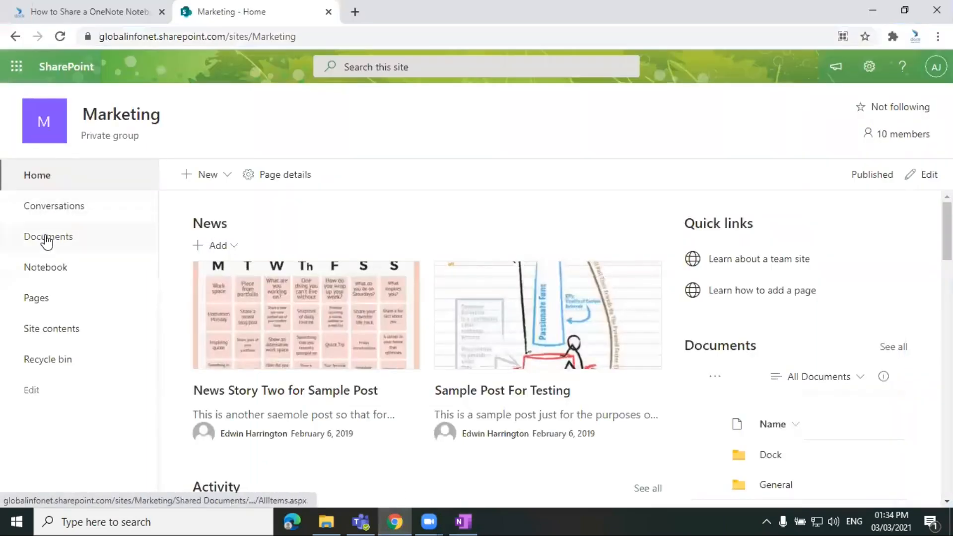
left_click(47, 237)
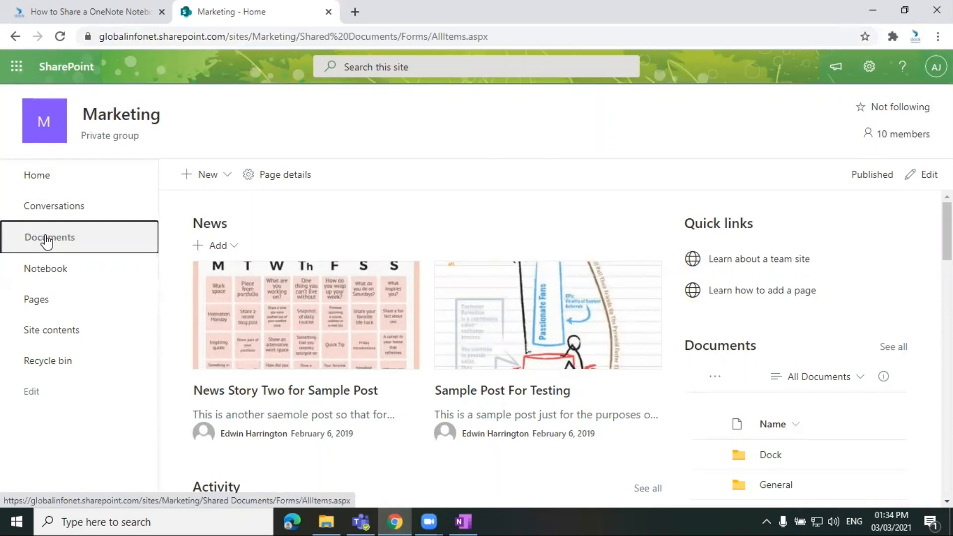
left_click(50, 237)
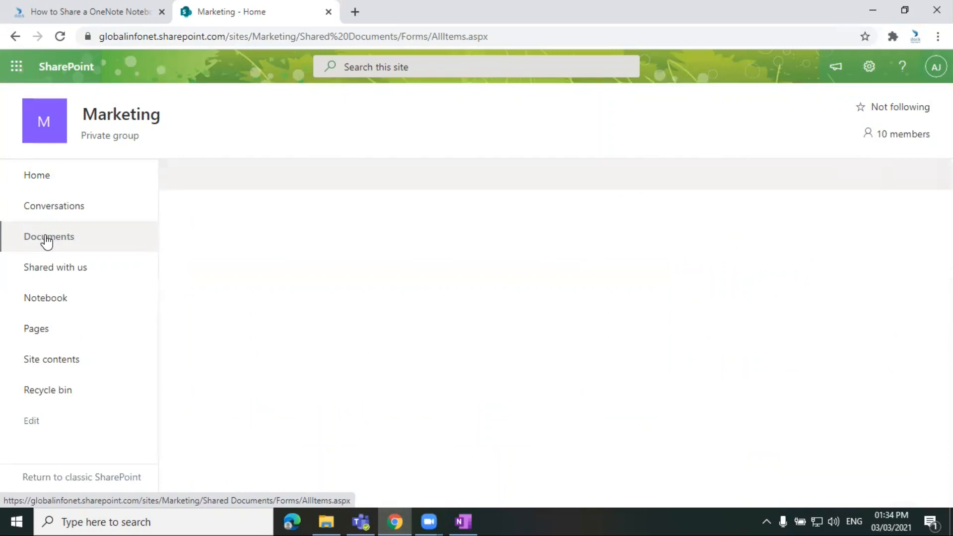
left_click(48, 236)
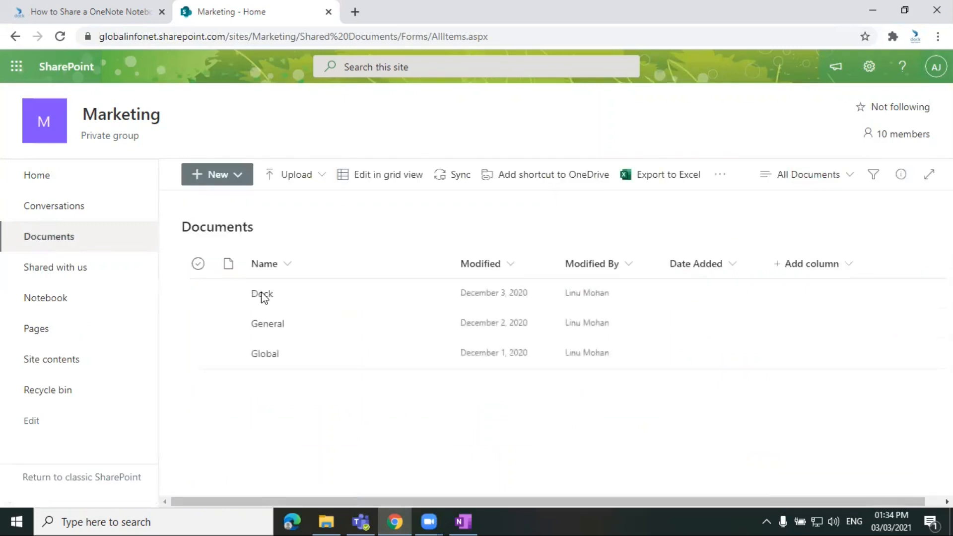
mouse_move(262, 298)
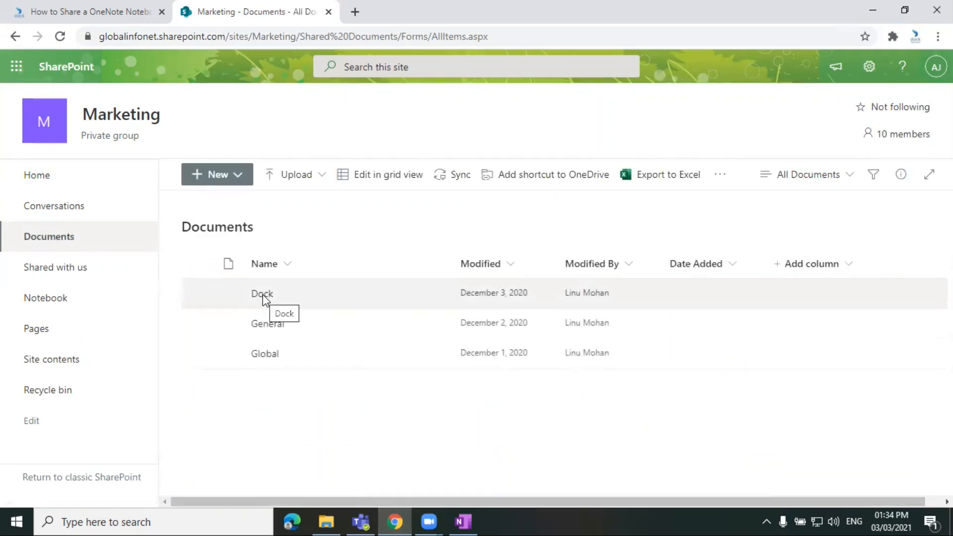
Navigate Dock > Dock Marketing 2021 > OneNote Notebook to reveal Marketing Document
left_click(262, 294)
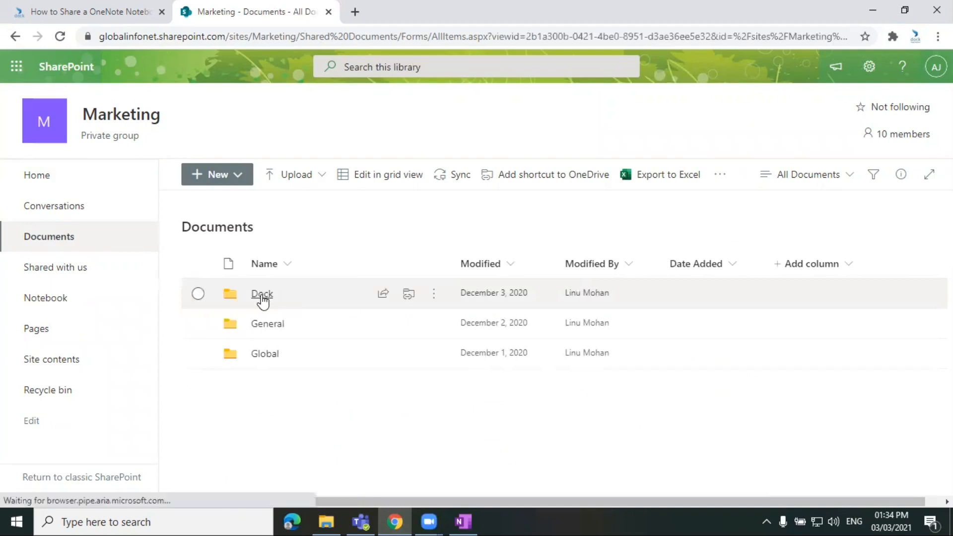
left_click(262, 294)
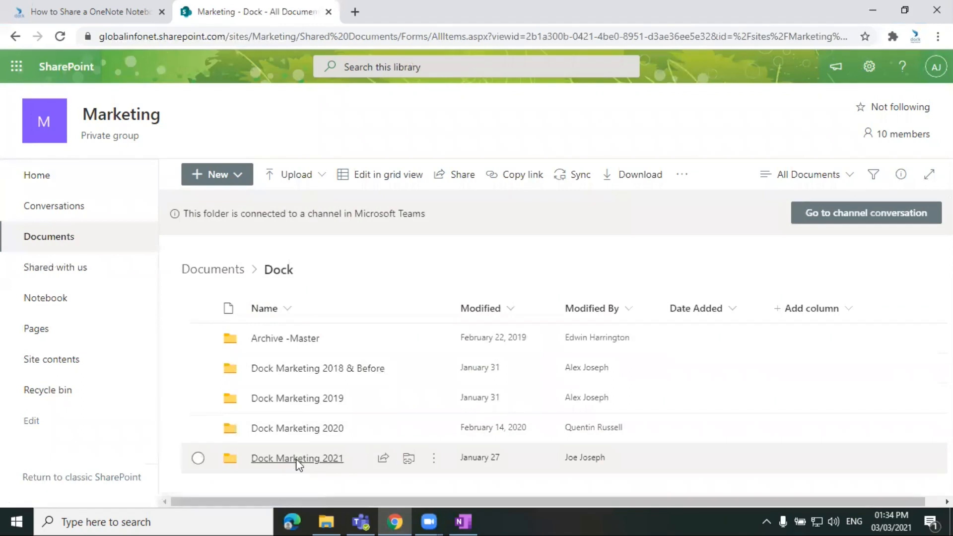
left_click(297, 459)
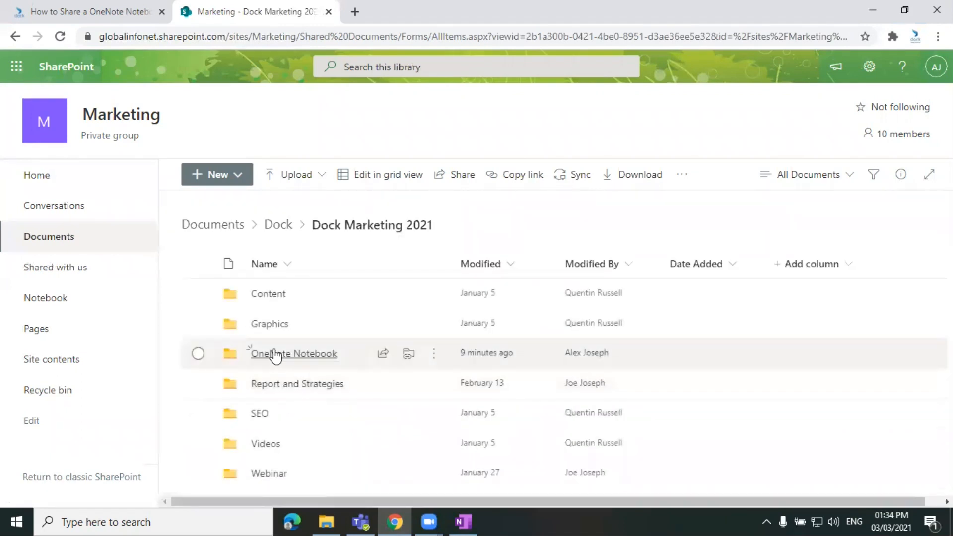
left_click(294, 353)
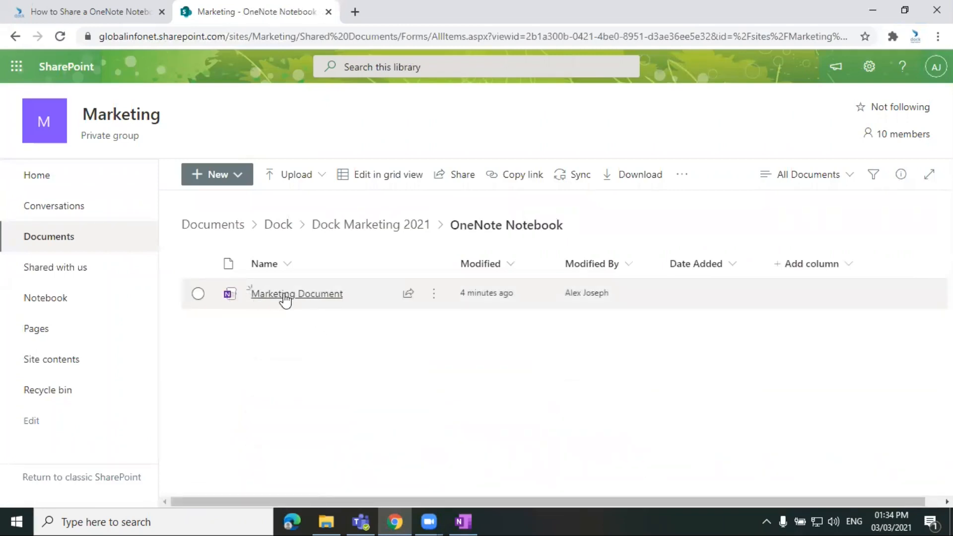
mouse_move(276, 301)
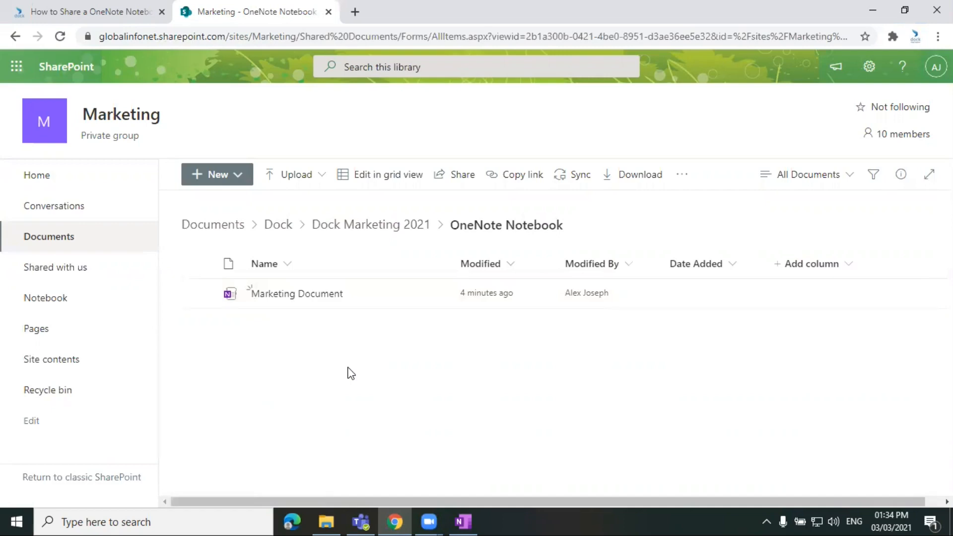
mouse_move(354, 379)
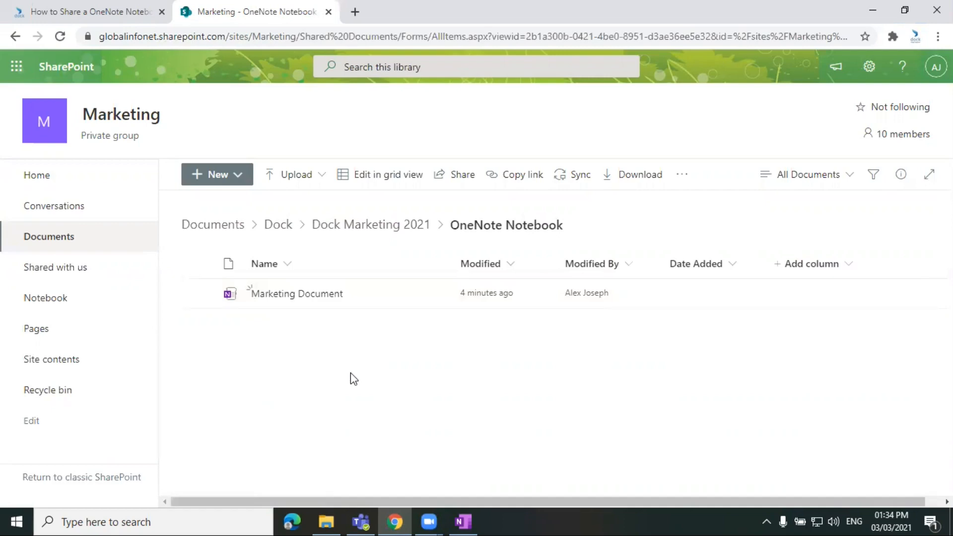
mouse_move(371, 514)
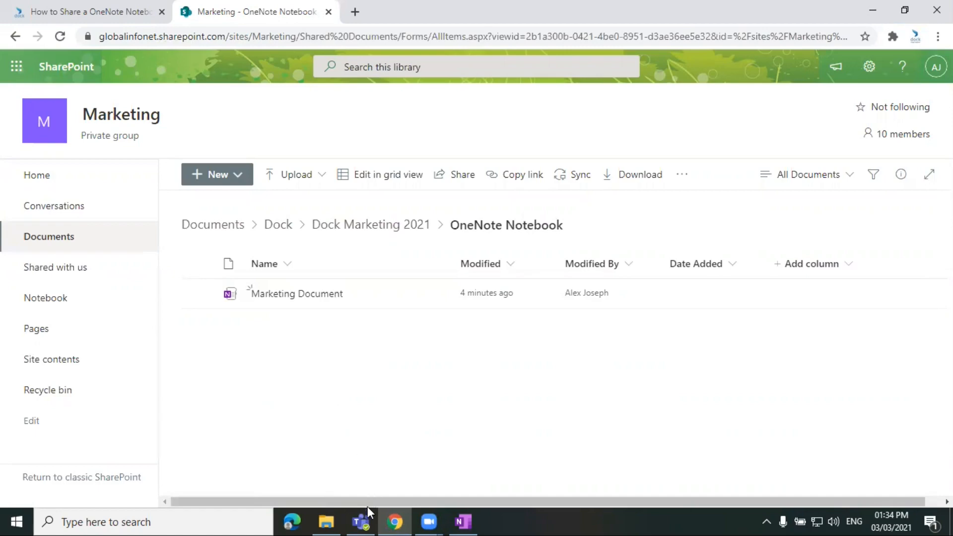
Switch to Teams and go up to the Dock Marketing 2021 folder in the Dock channel files
left_click(359, 521)
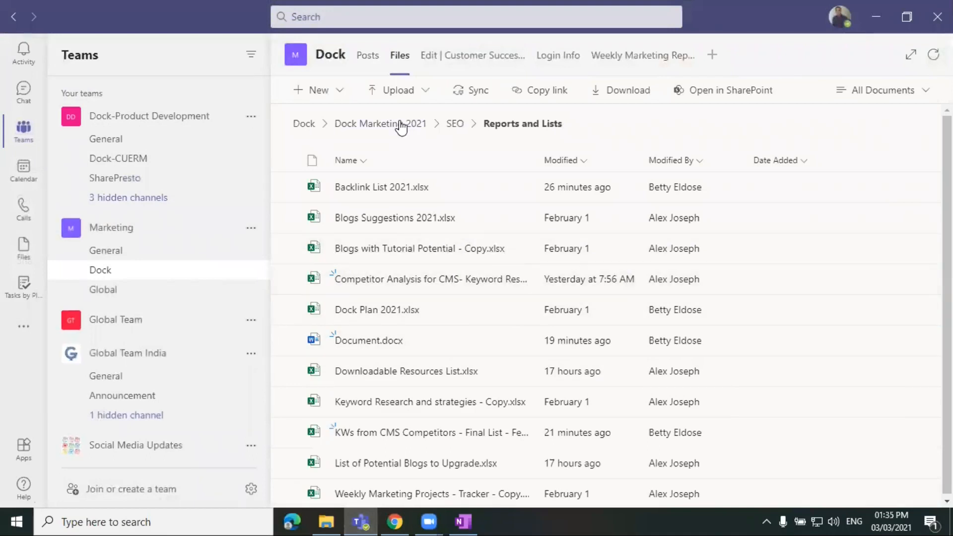
mouse_move(399, 125)
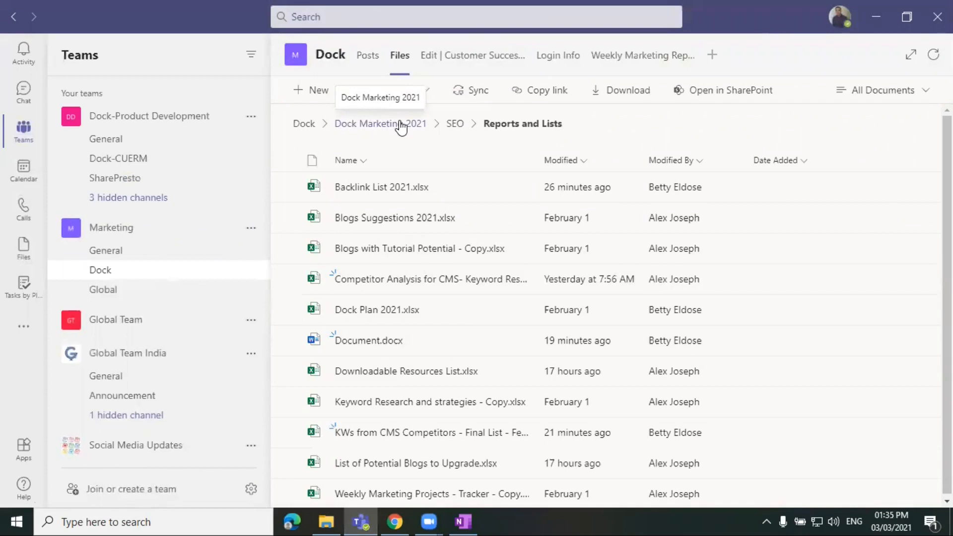
mouse_move(397, 134)
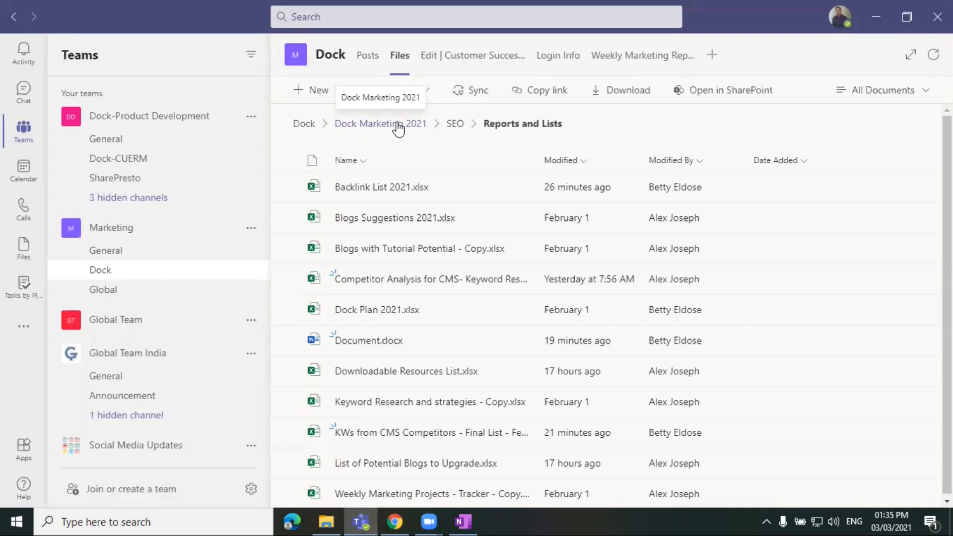
left_click(380, 123)
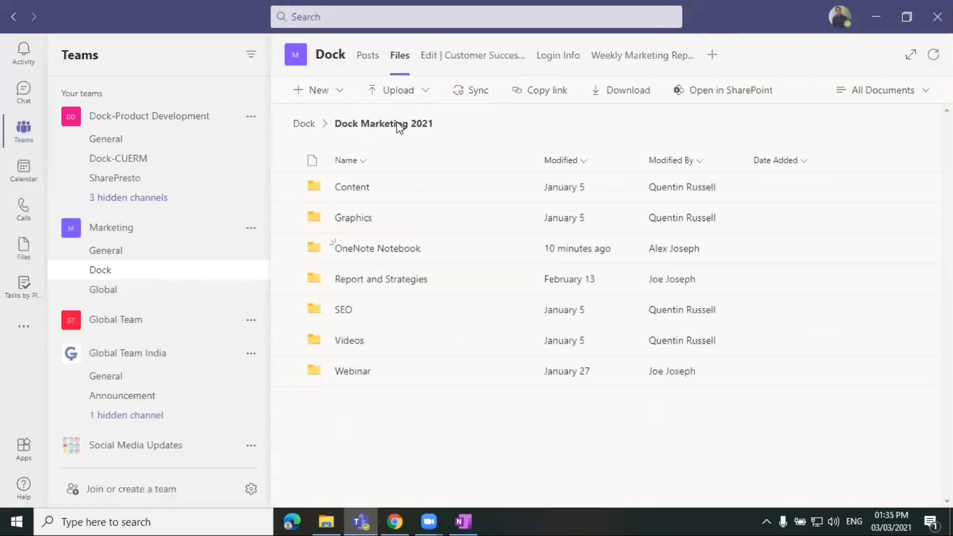
mouse_move(377, 131)
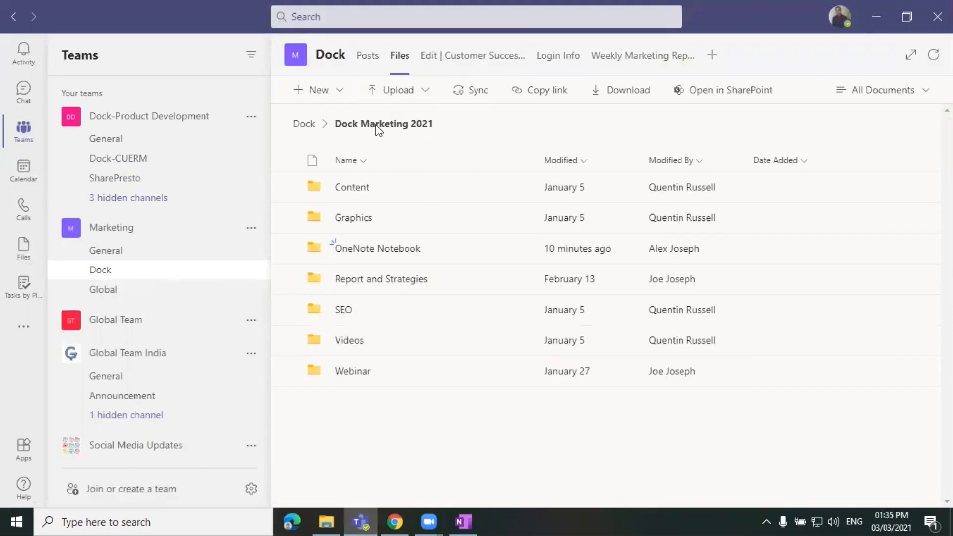
mouse_move(379, 252)
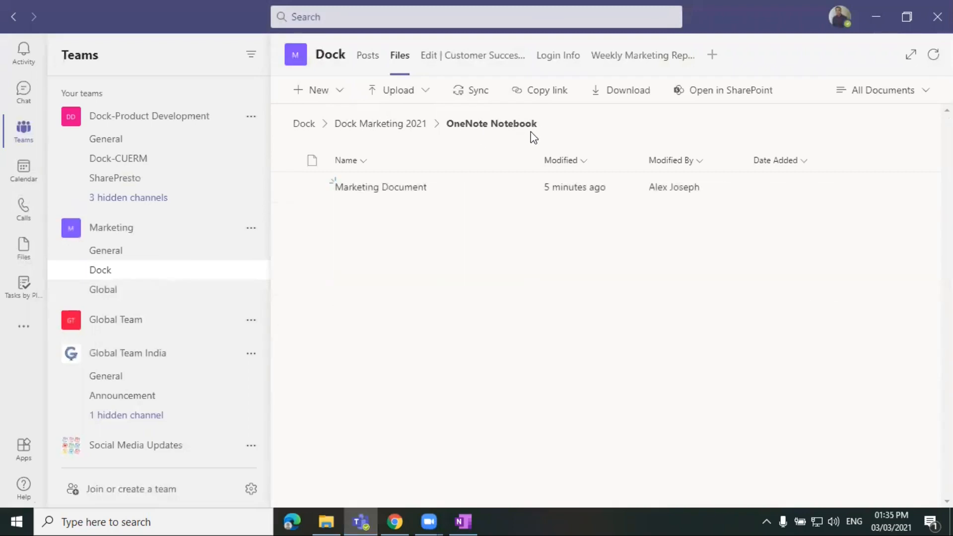
mouse_move(403, 189)
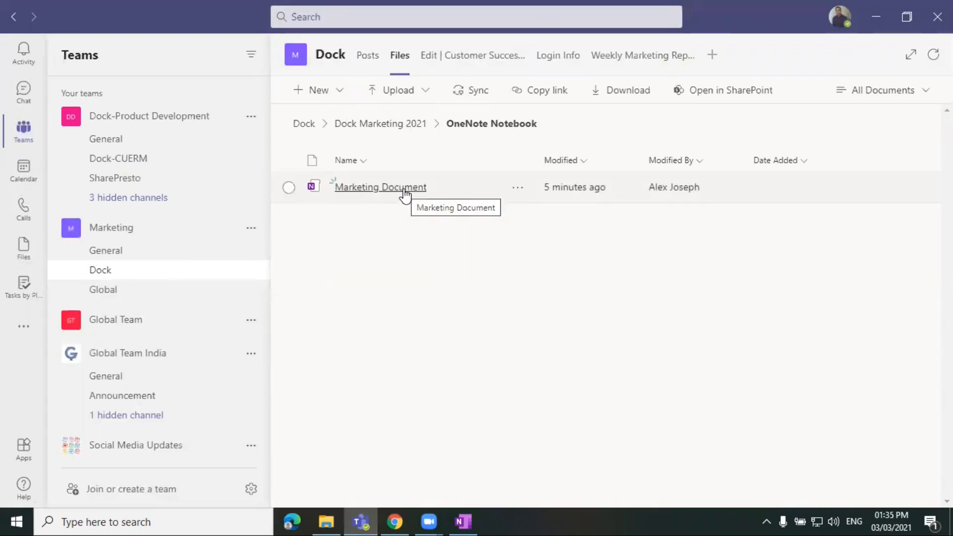
Open the Marketing Document notebook inside Teams and place the cursor on its page
left_click(380, 187)
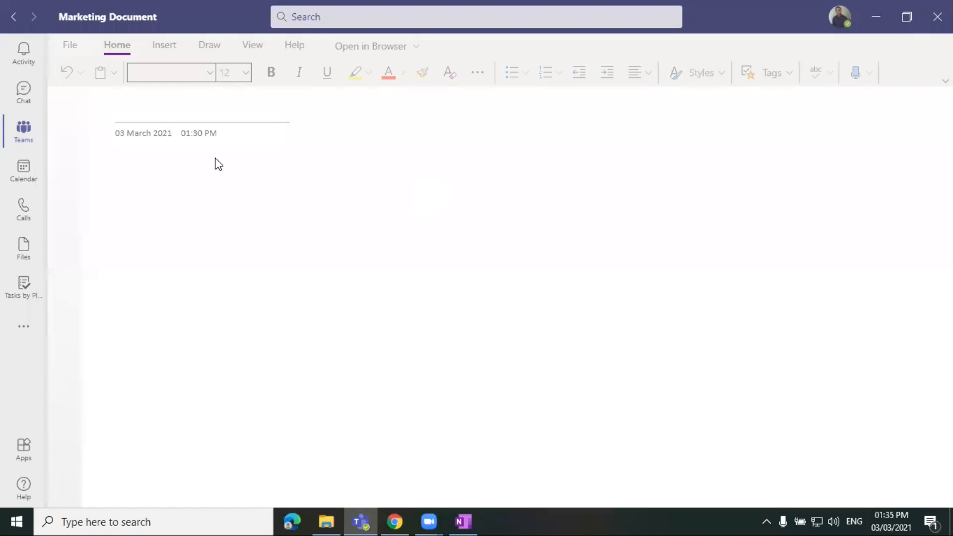
mouse_move(377, 151)
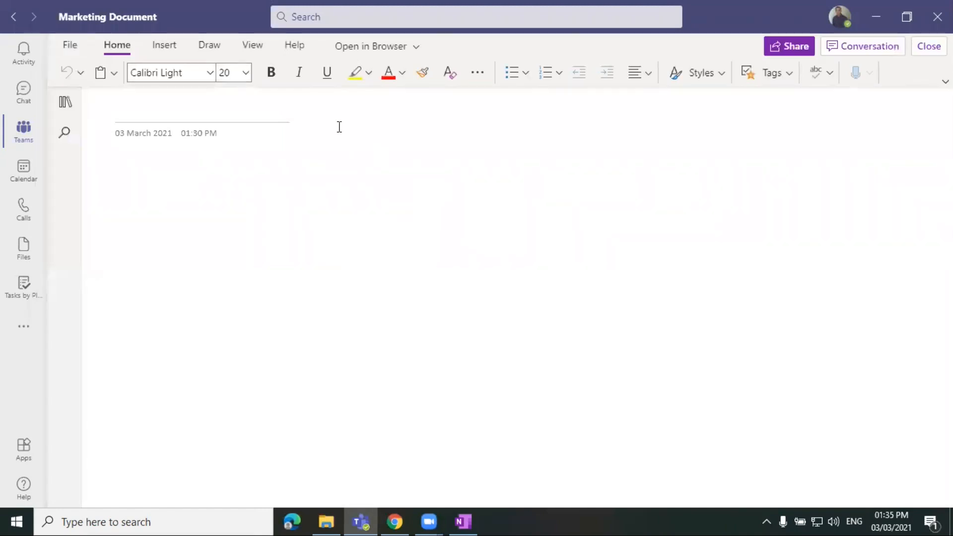
left_click(176, 113)
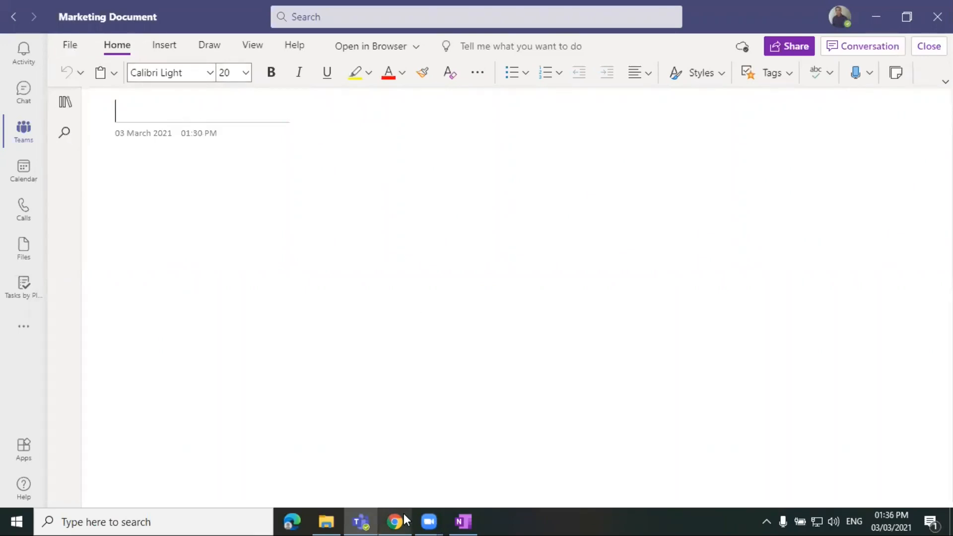
Return to the desktop OneNote window and place the cursor in the page title
left_click(462, 522)
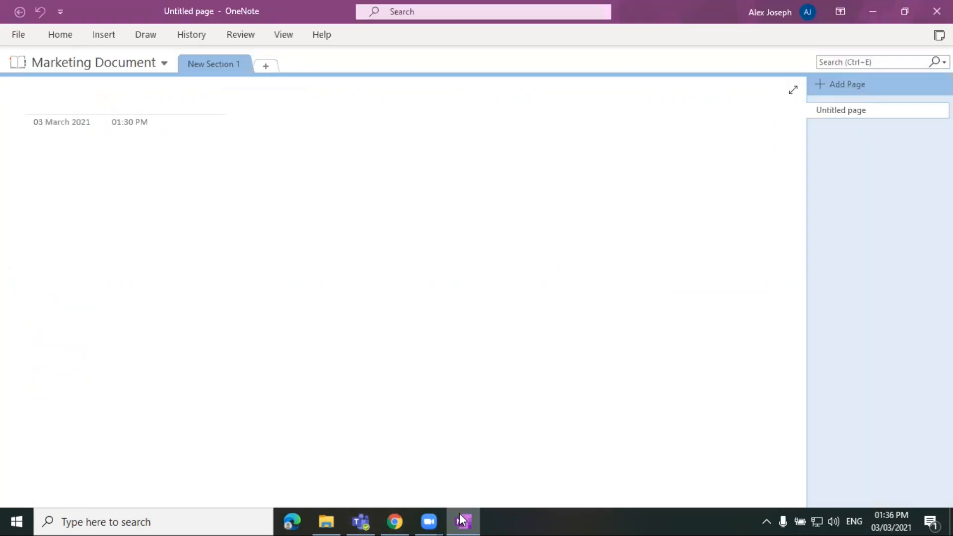
left_click(47, 100)
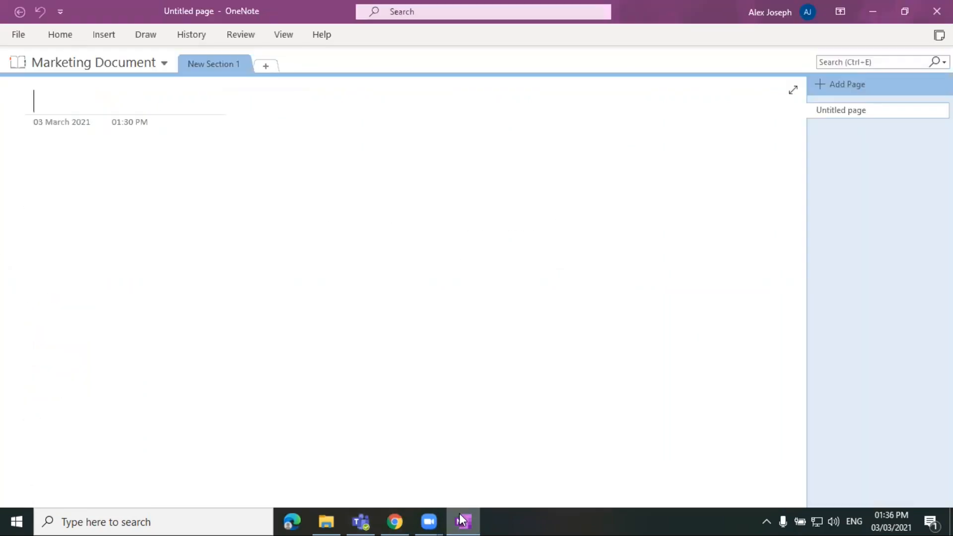